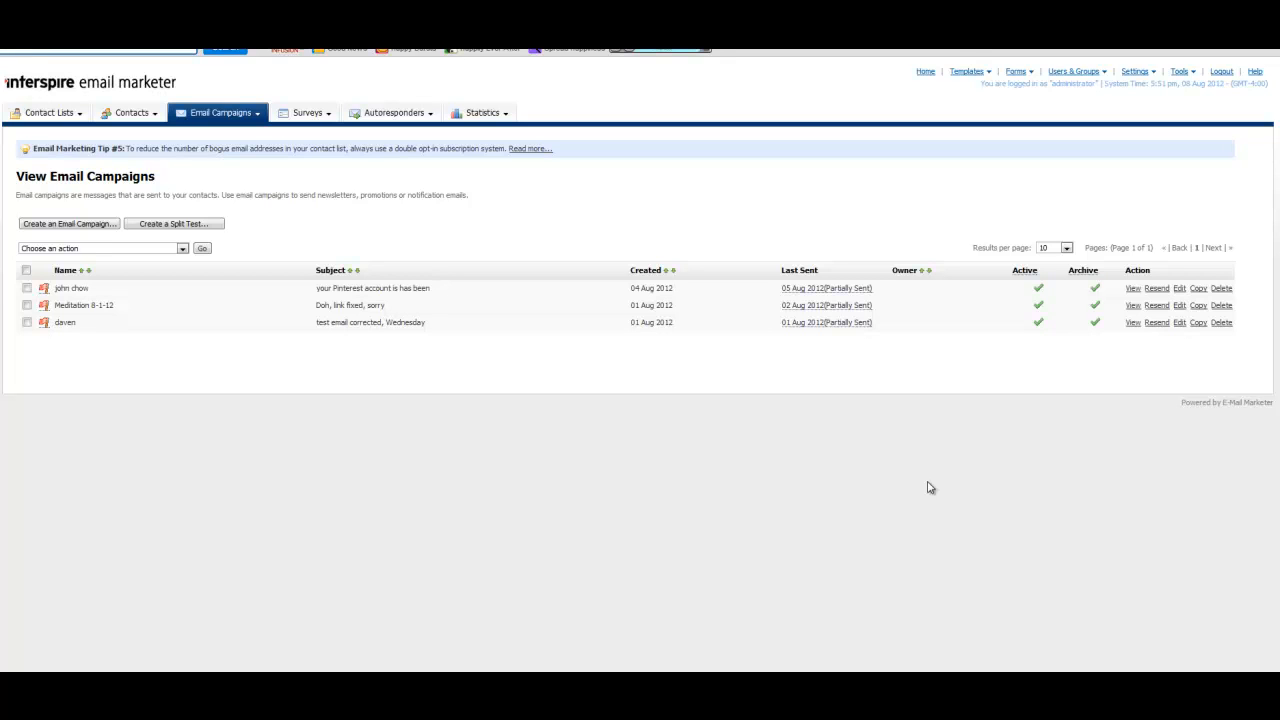
{"action": "mouse_move", "coordinate": [684, 412]}
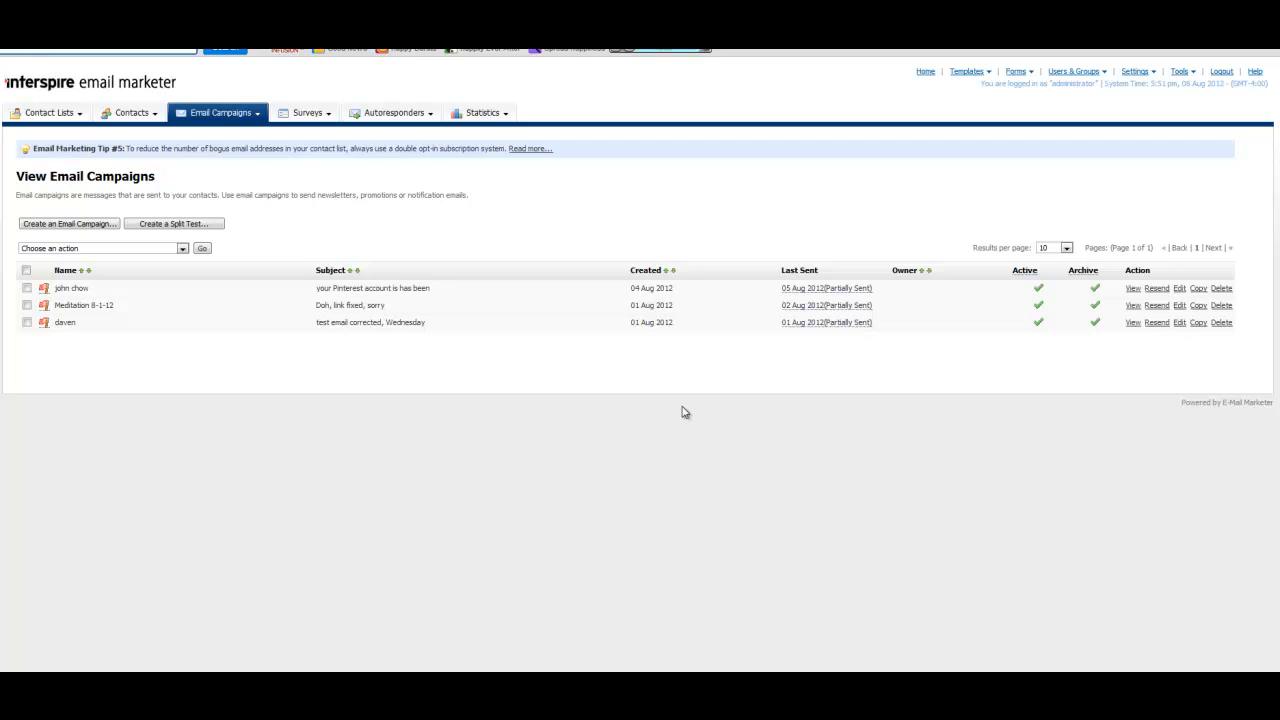
{"action": "mouse_move", "coordinate": [496, 138]}
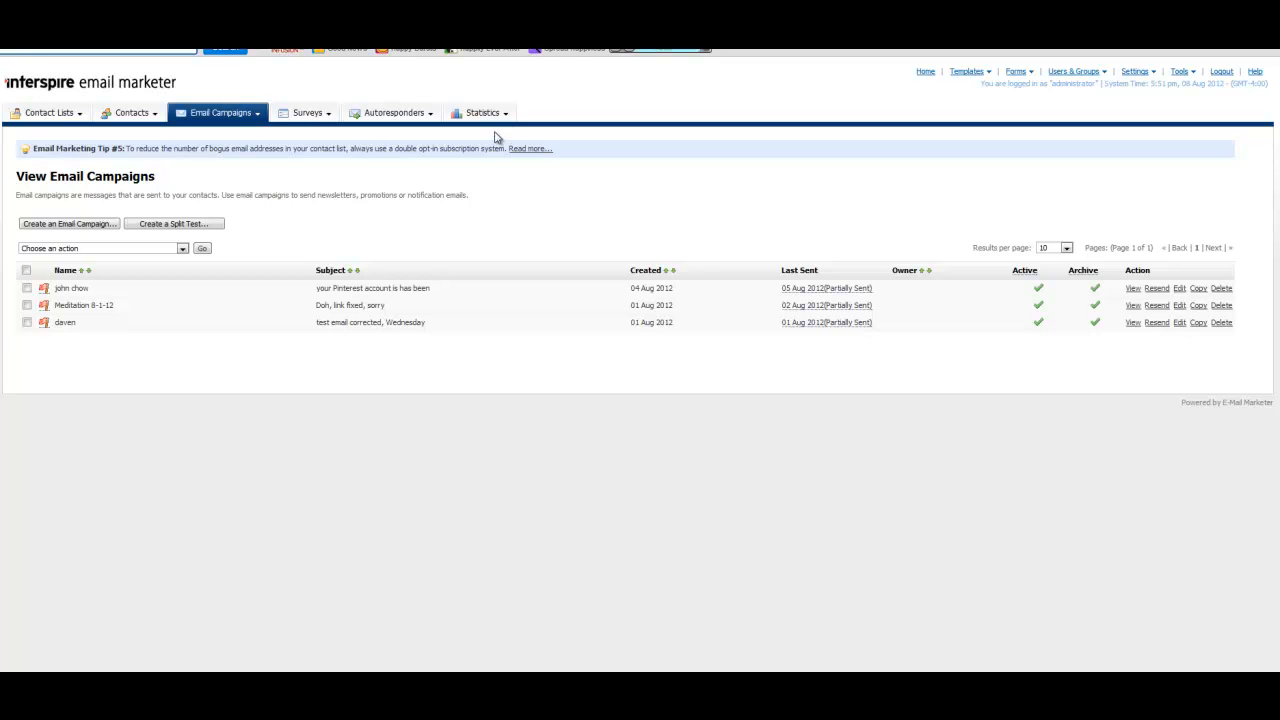
- Show the Email Campaign Statistics overview from the Statistics menu
{"action": "left_click", "coordinate": [480, 112]}
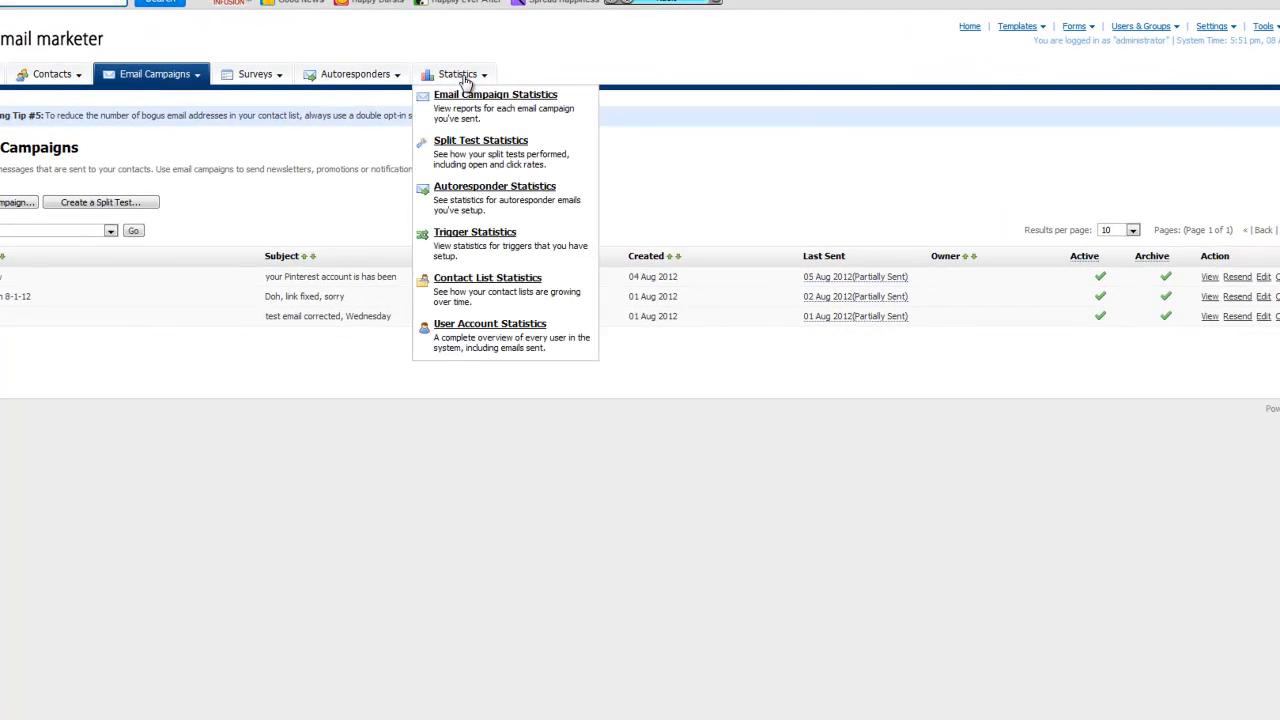
{"action": "left_click", "coordinate": [496, 94]}
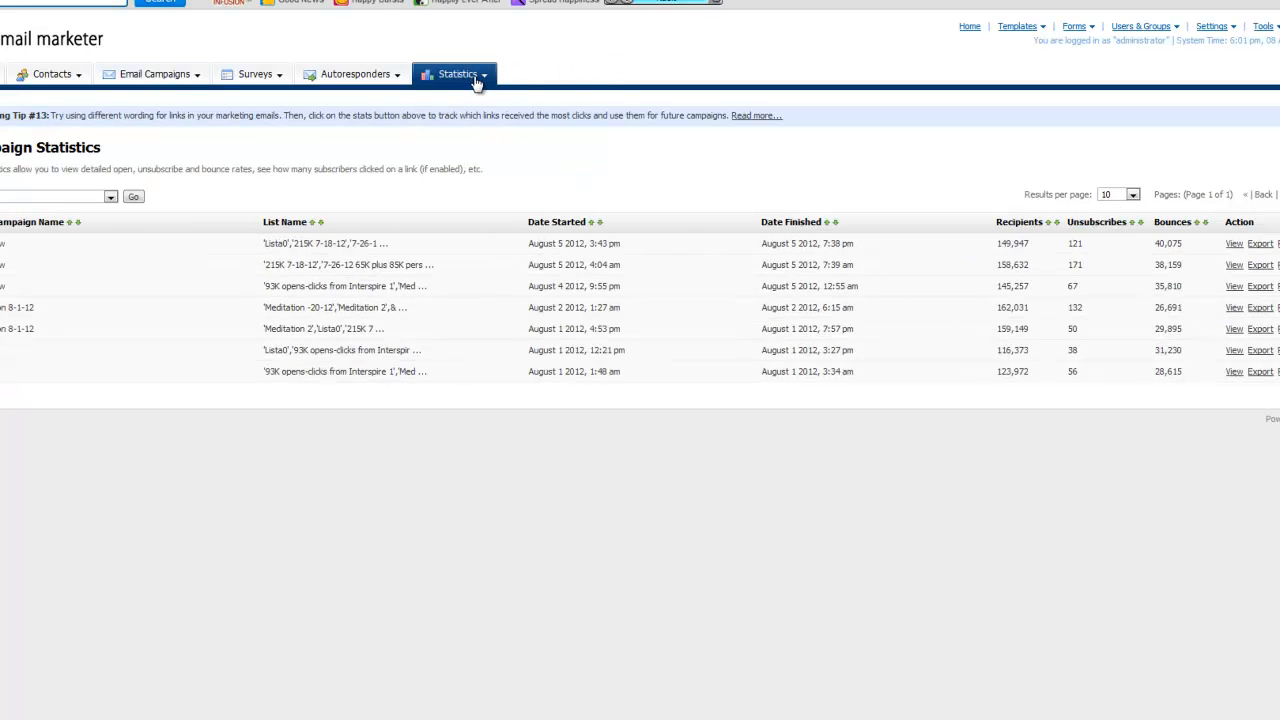
- View detailed statistics for the top August 5 campaign, then begin creating a new email campaign
{"action": "left_click", "coordinate": [456, 72]}
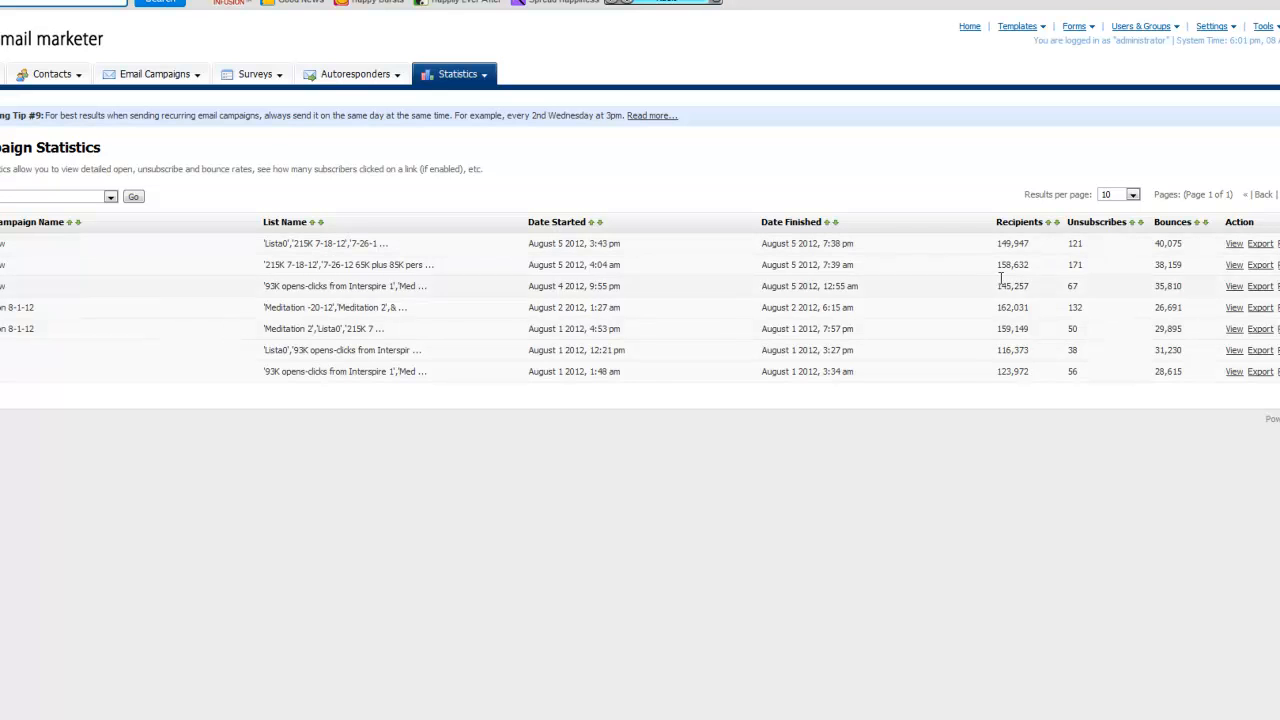
{"action": "mouse_move", "coordinate": [1080, 298]}
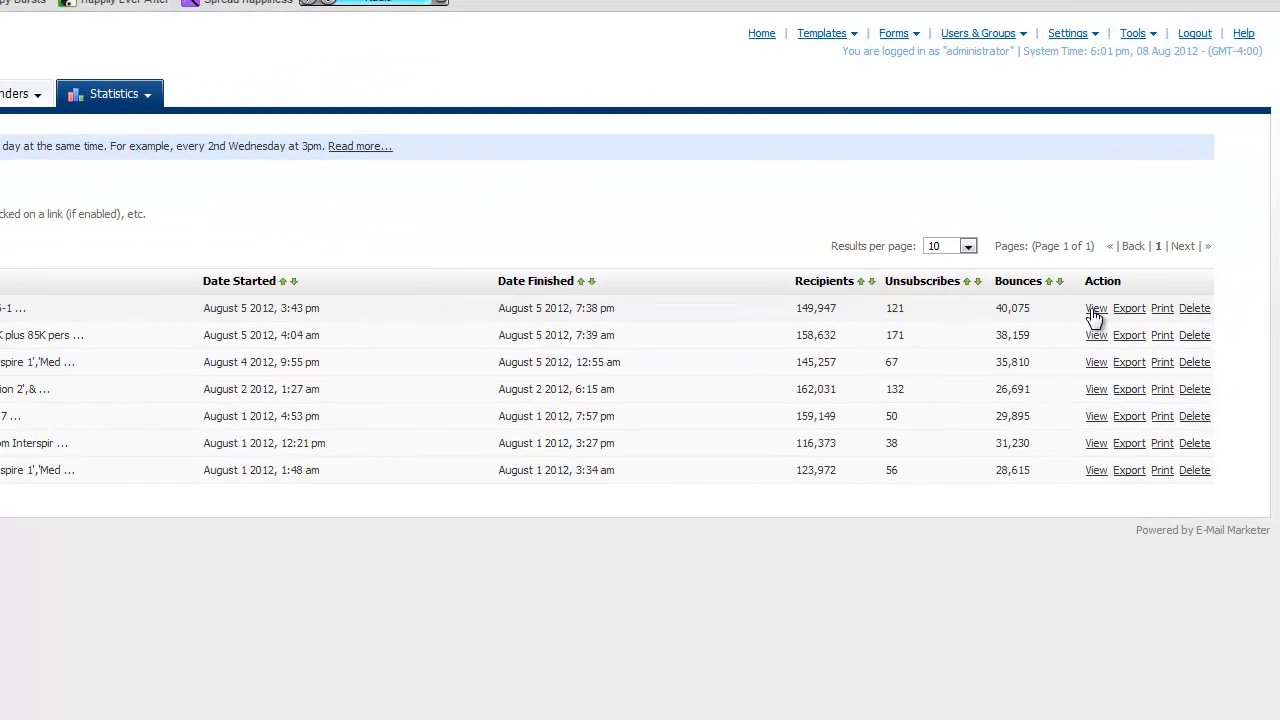
{"action": "left_click", "coordinate": [1096, 308]}
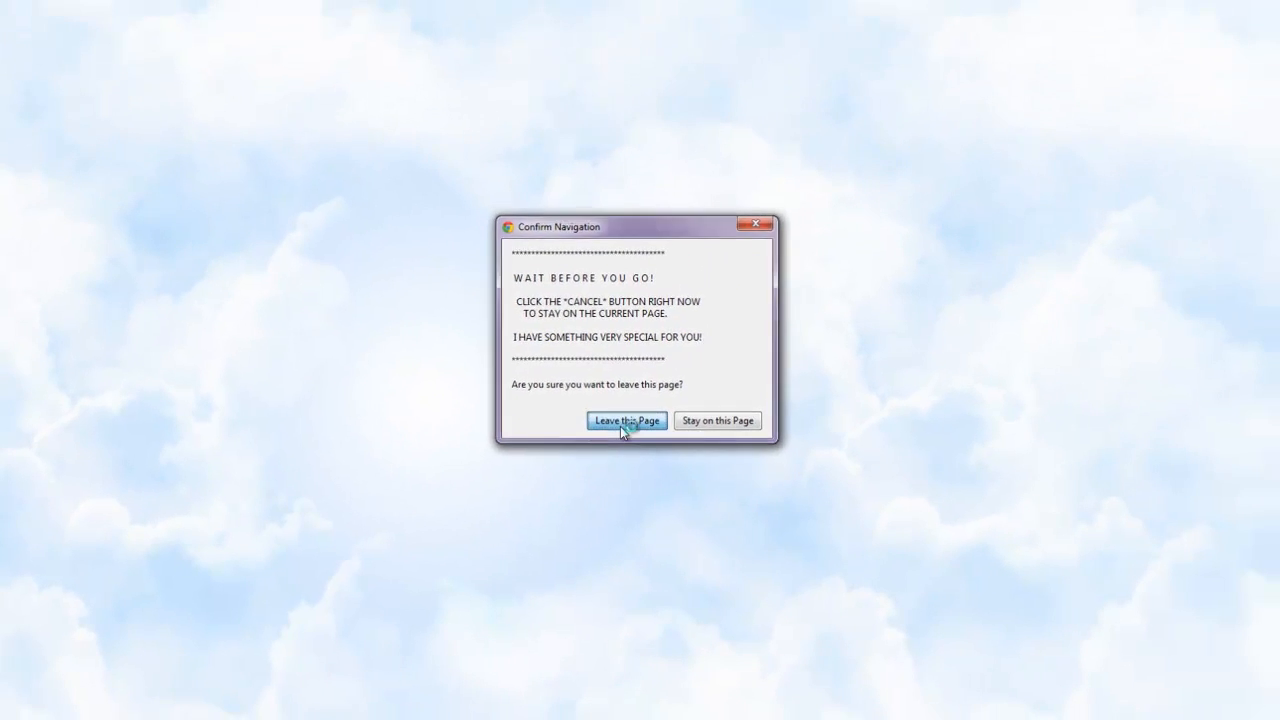
{"action": "left_click", "coordinate": [626, 420]}
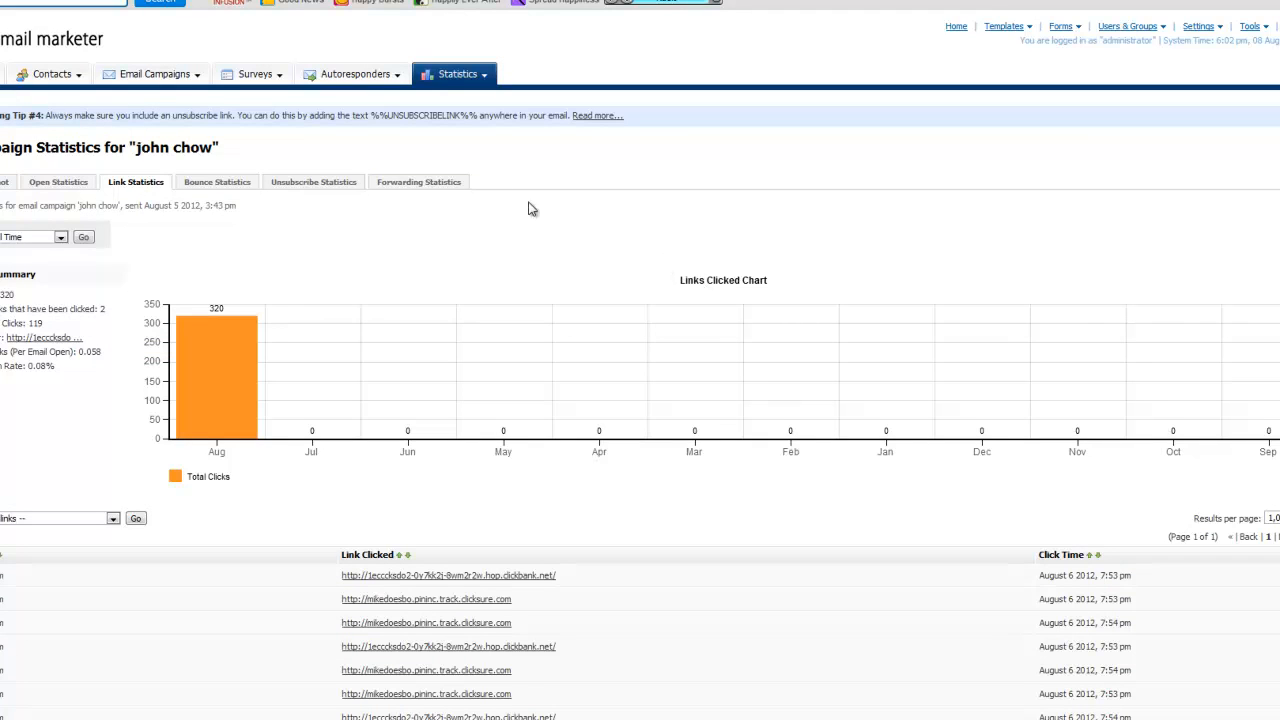
{"action": "left_click", "coordinate": [152, 74]}
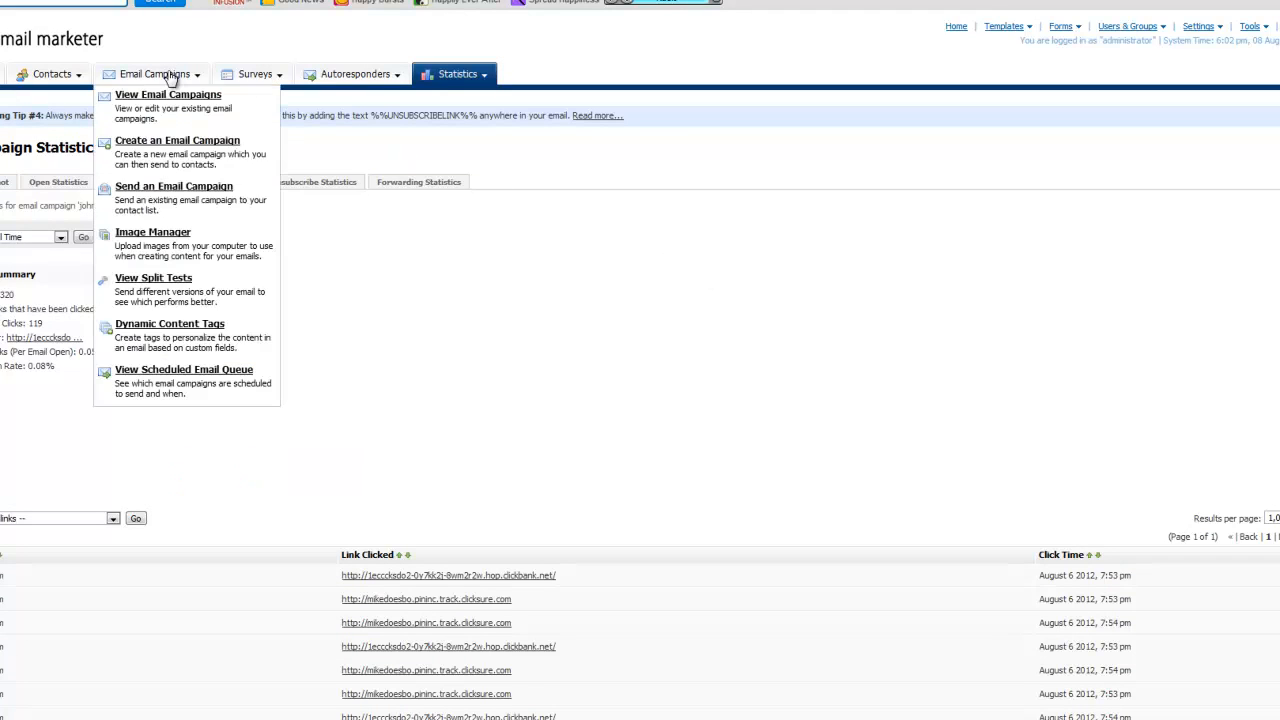
{"action": "left_click", "coordinate": [764, 238]}
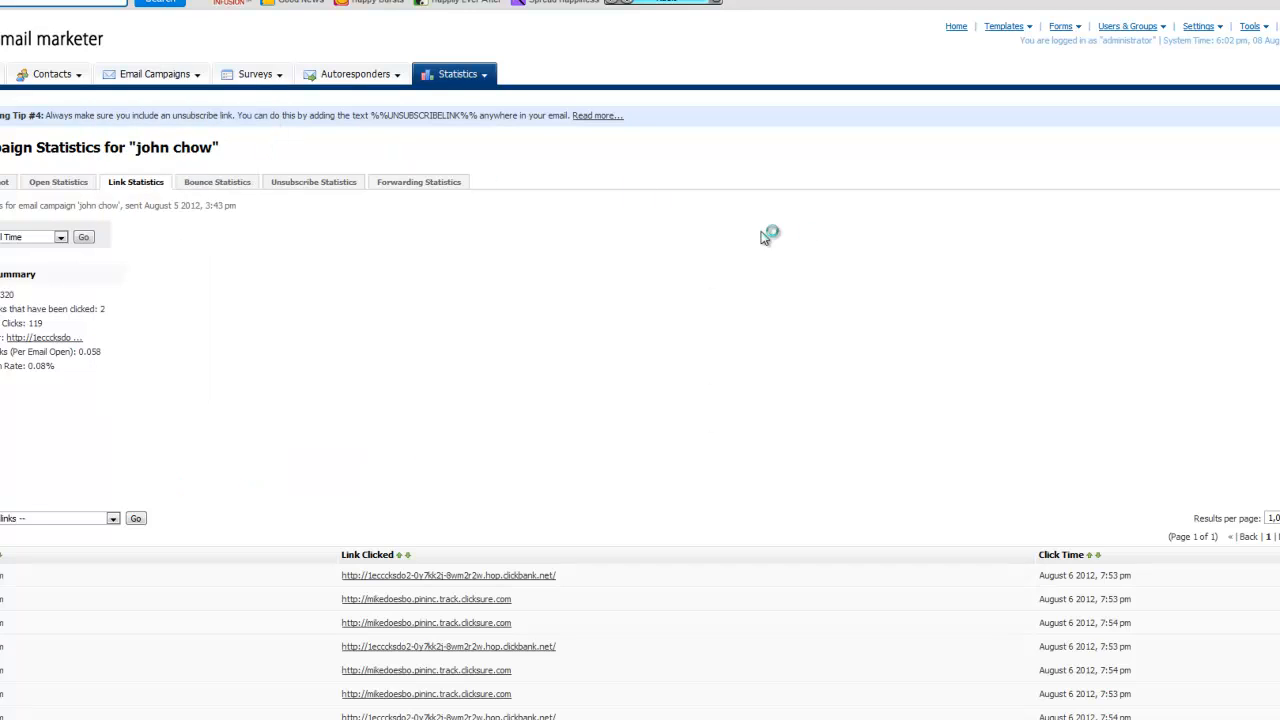
- Name the campaign 'Mike Filsaime Little Fish 8-8-12', keep HTML and Text with no template, and continue
{"action": "left_click", "coordinate": [152, 74]}
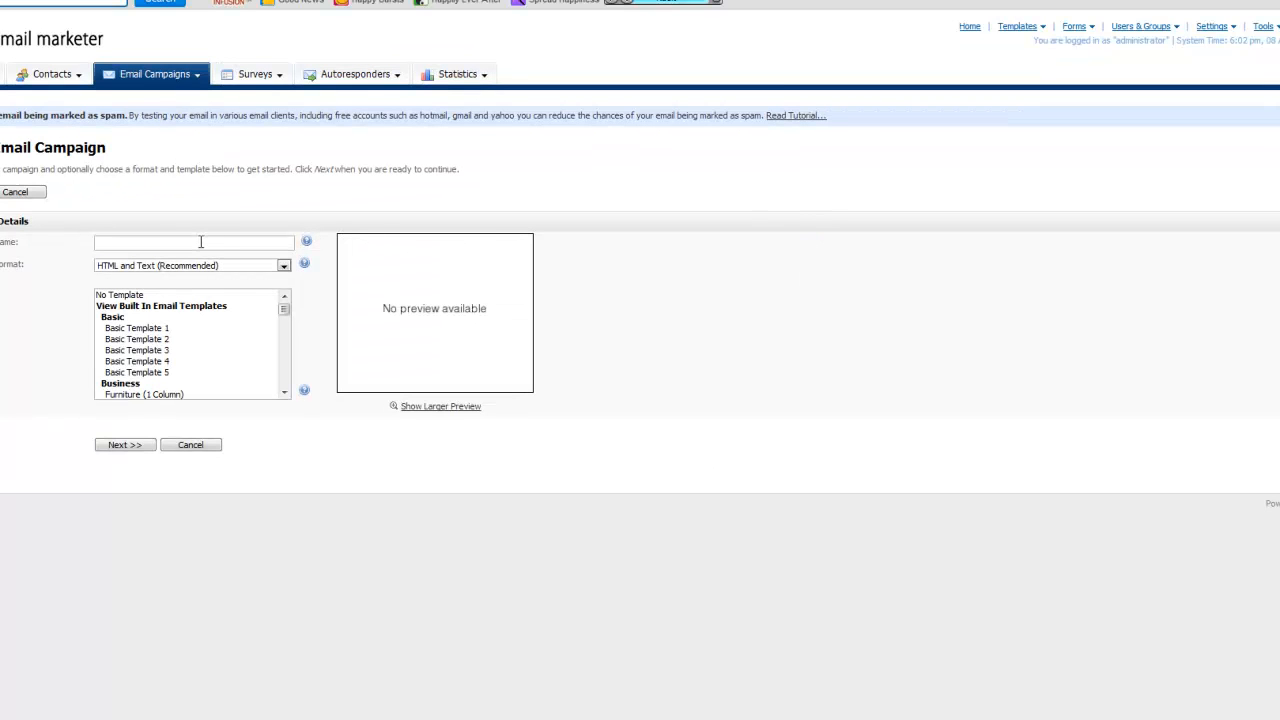
{"action": "type", "text": "Mike Filsaime"}
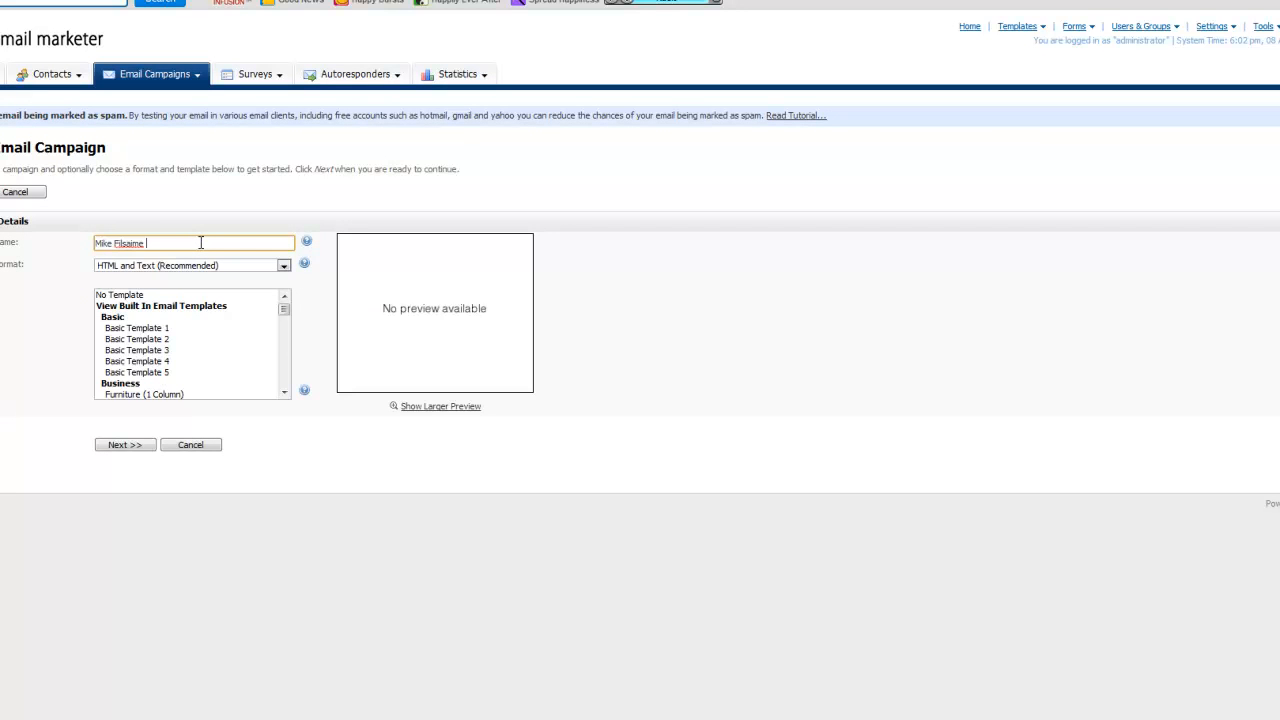
{"action": "type", "text": "Little Fl"}
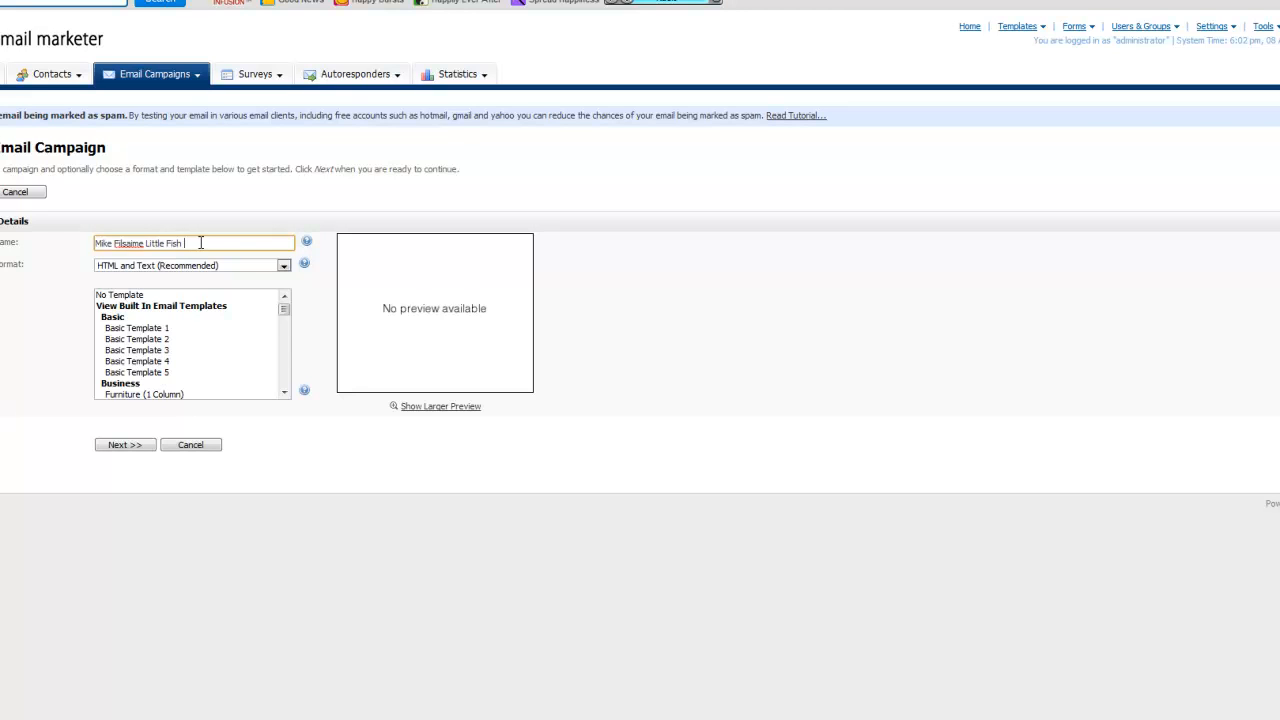
{"action": "type", "text": "8-8-12"}
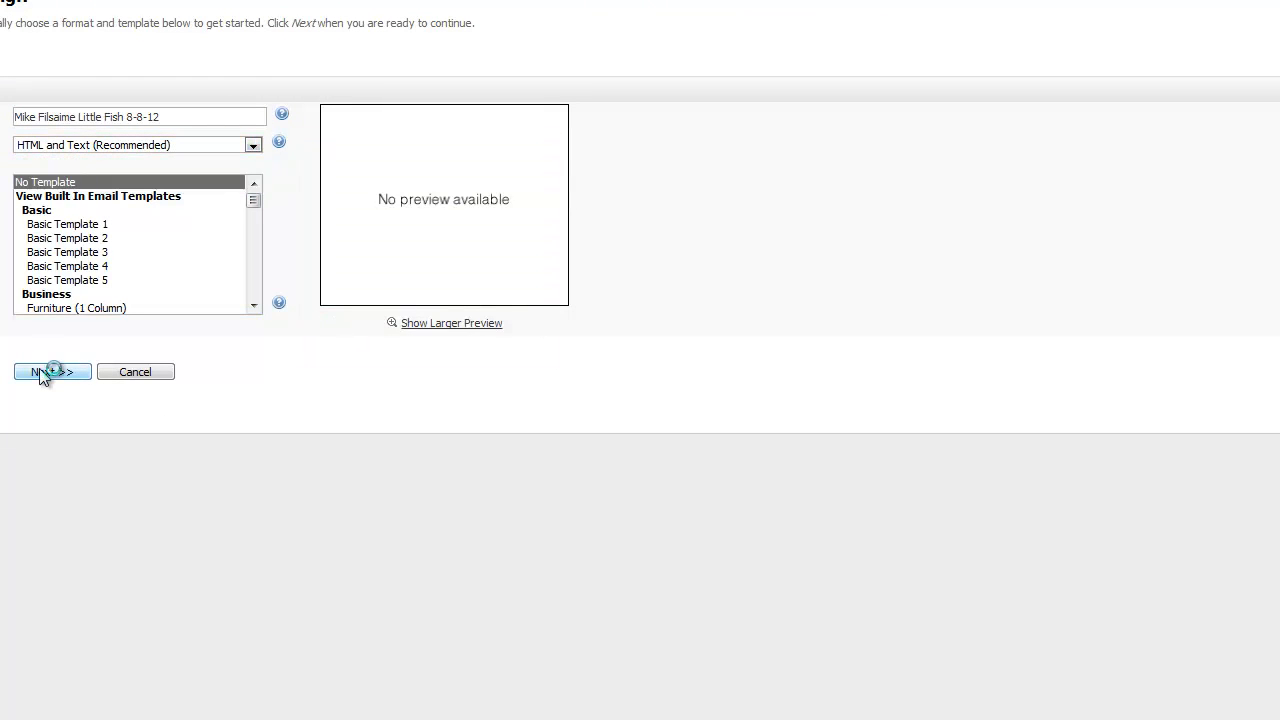
{"action": "left_click", "coordinate": [48, 372]}
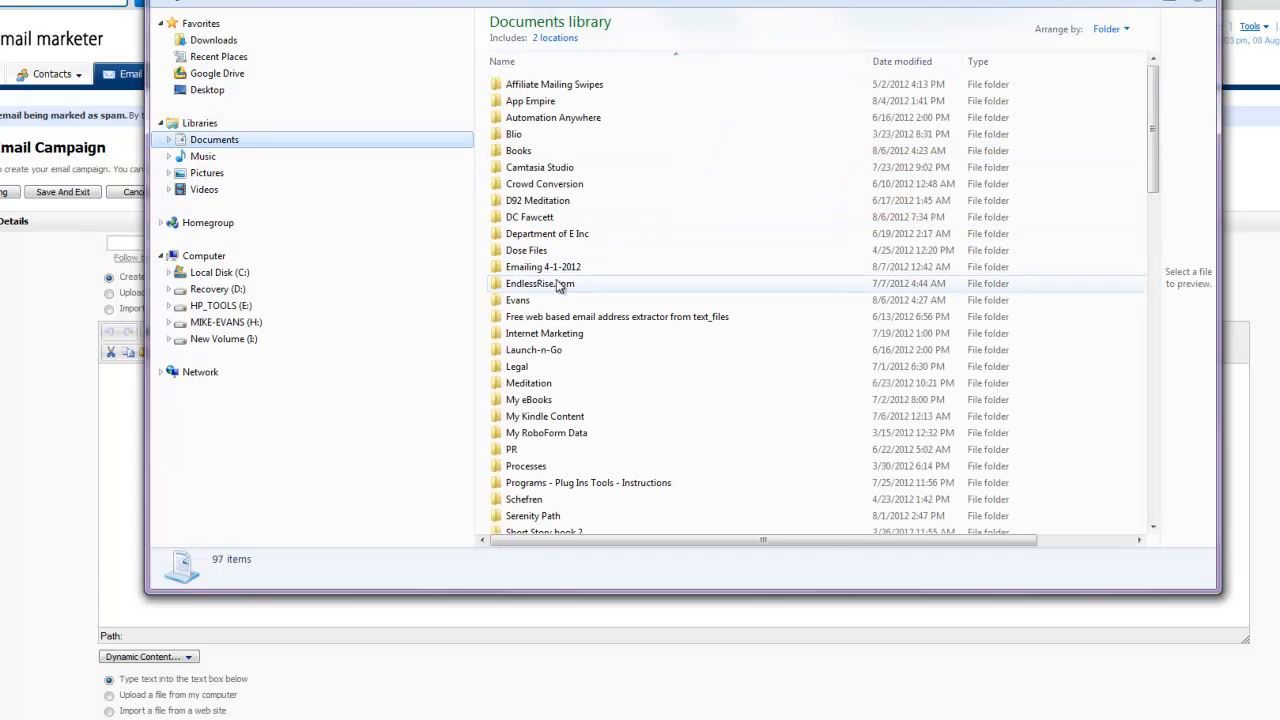
- Browse into Emailing 4-1-2012 and Tools Swaps to reach the subject lines text file
{"action": "double_click", "coordinate": [544, 266]}
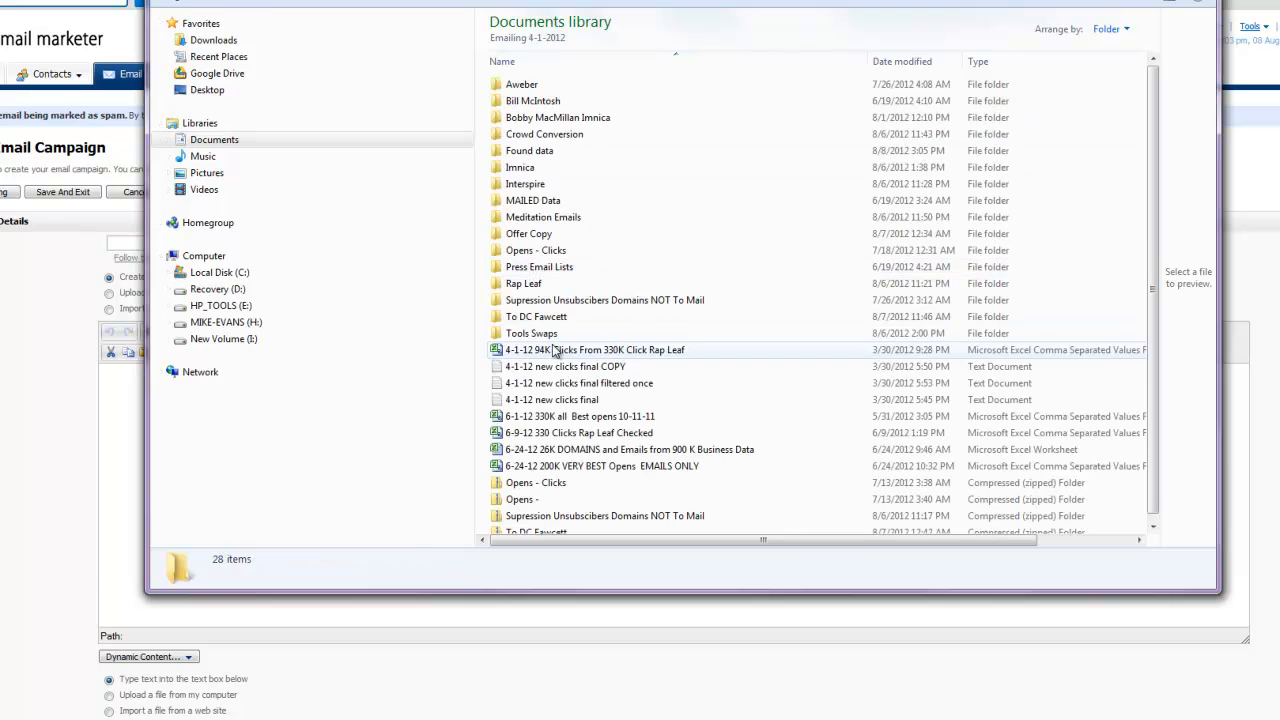
{"action": "double_click", "coordinate": [532, 332]}
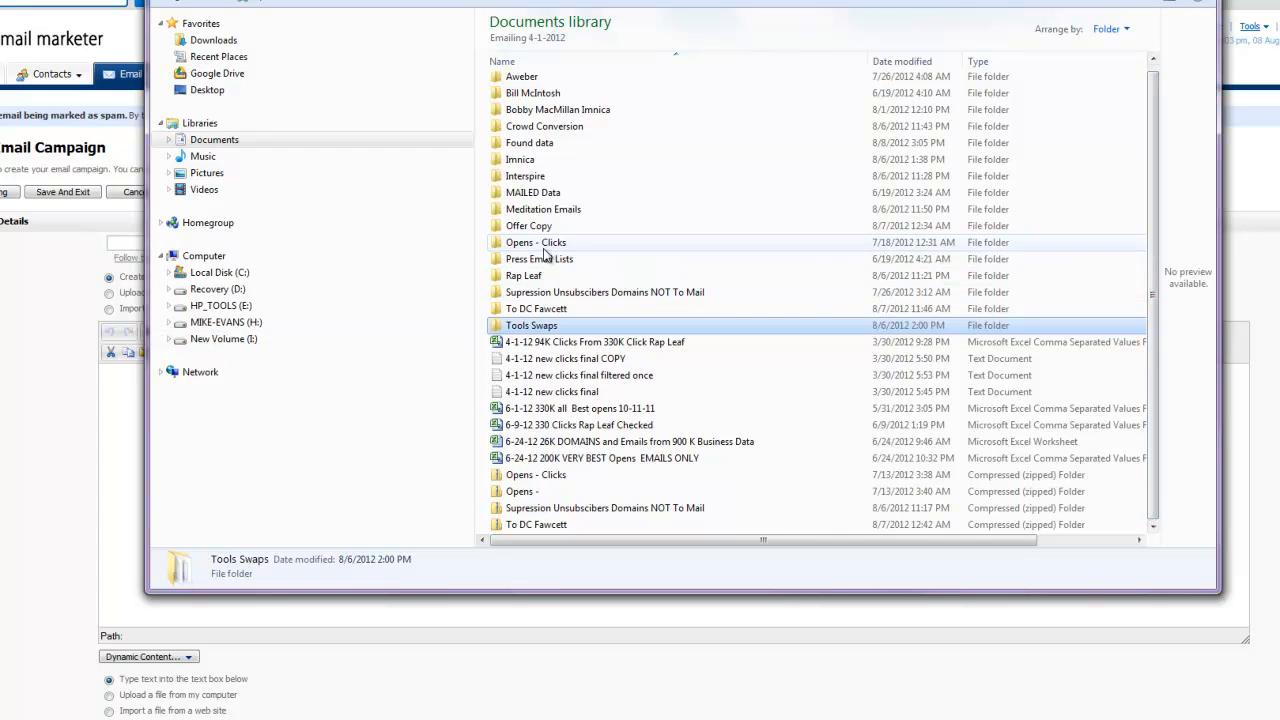
{"action": "double_click", "coordinate": [528, 224]}
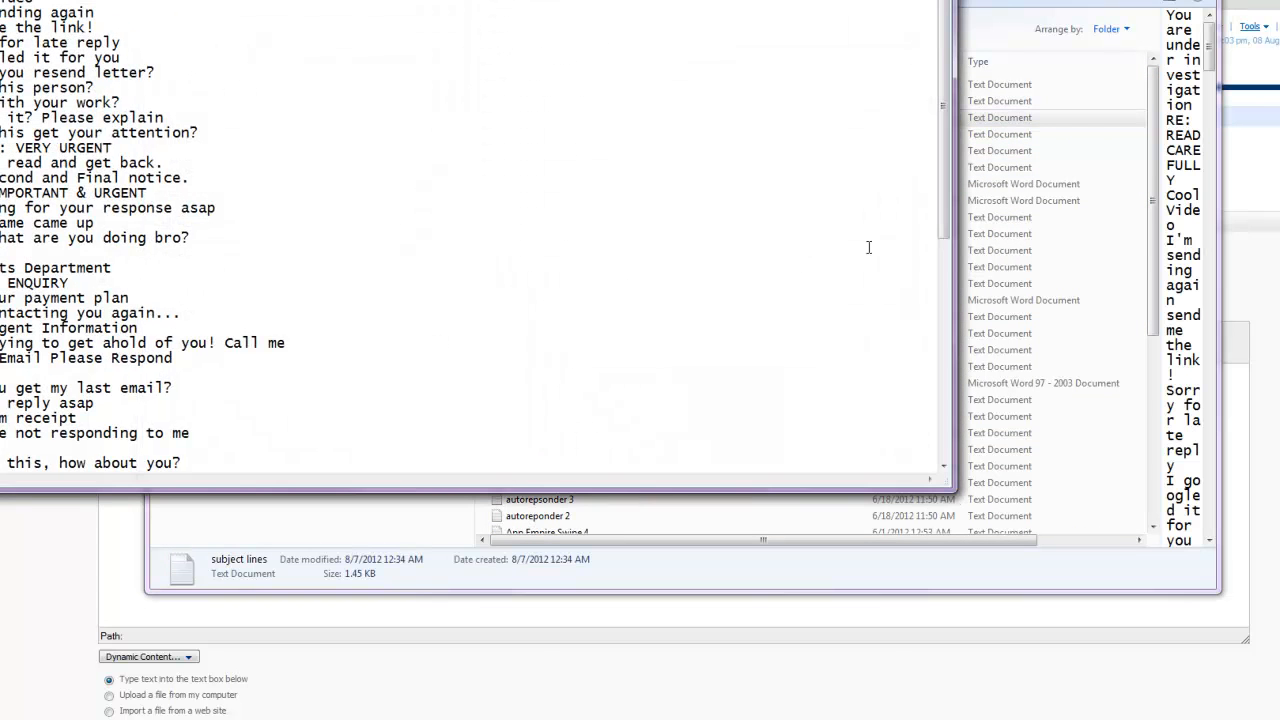
{"action": "mouse_move", "coordinate": [278, 218]}
{"action": "type", "text": "awaiting for your response"}
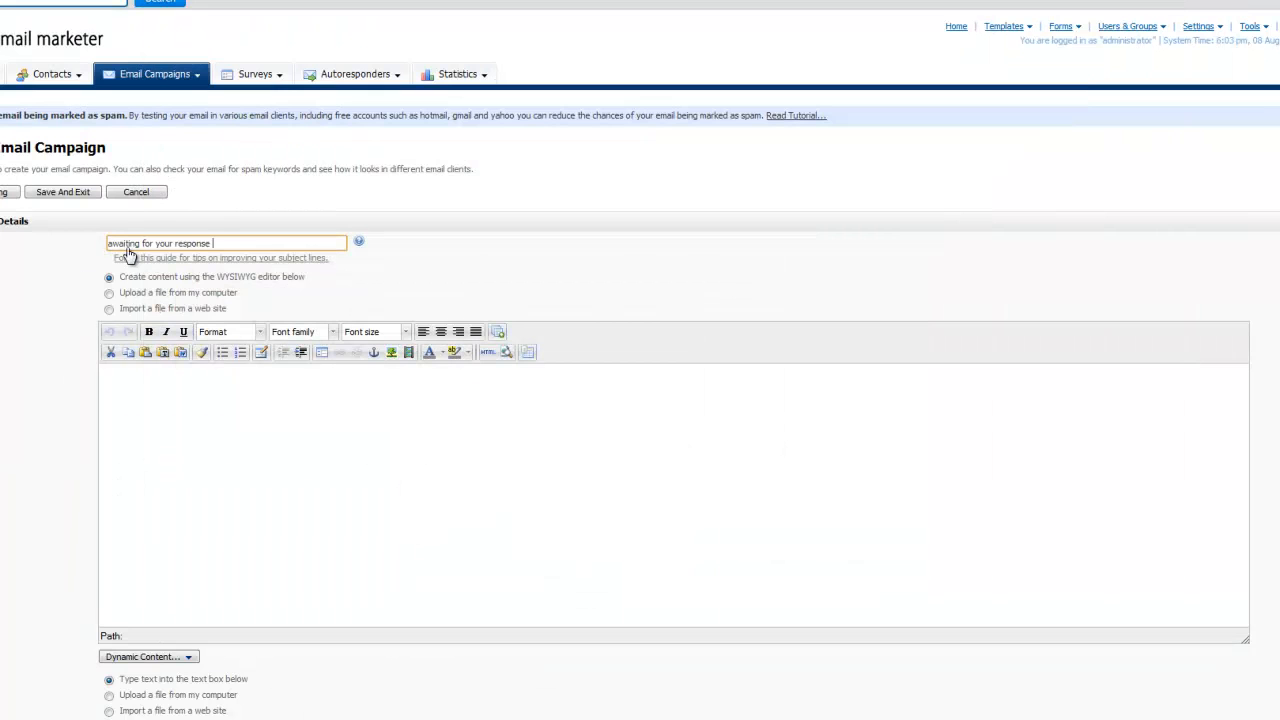
{"action": "mouse_move", "coordinate": [294, 232]}
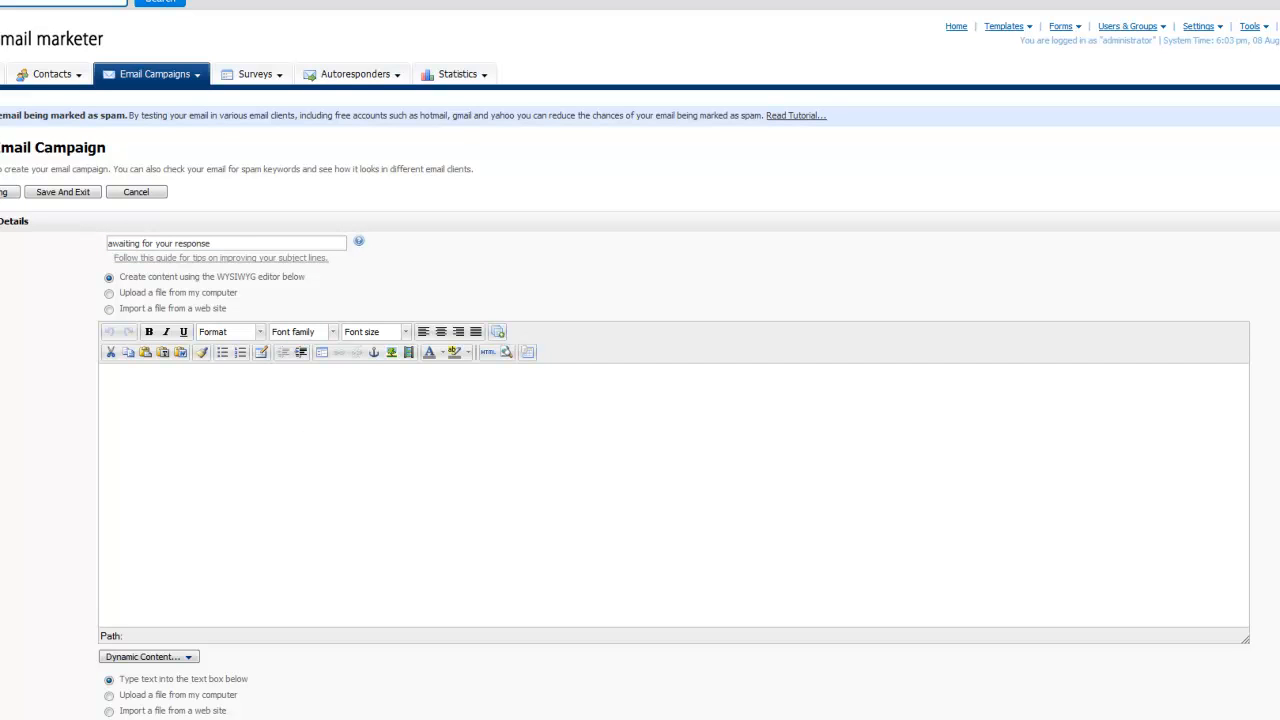
- Paste the swipe copy with links and unsubscribe notice into the WYSIWYG email body
{"action": "left_click", "coordinate": [314, 418]}
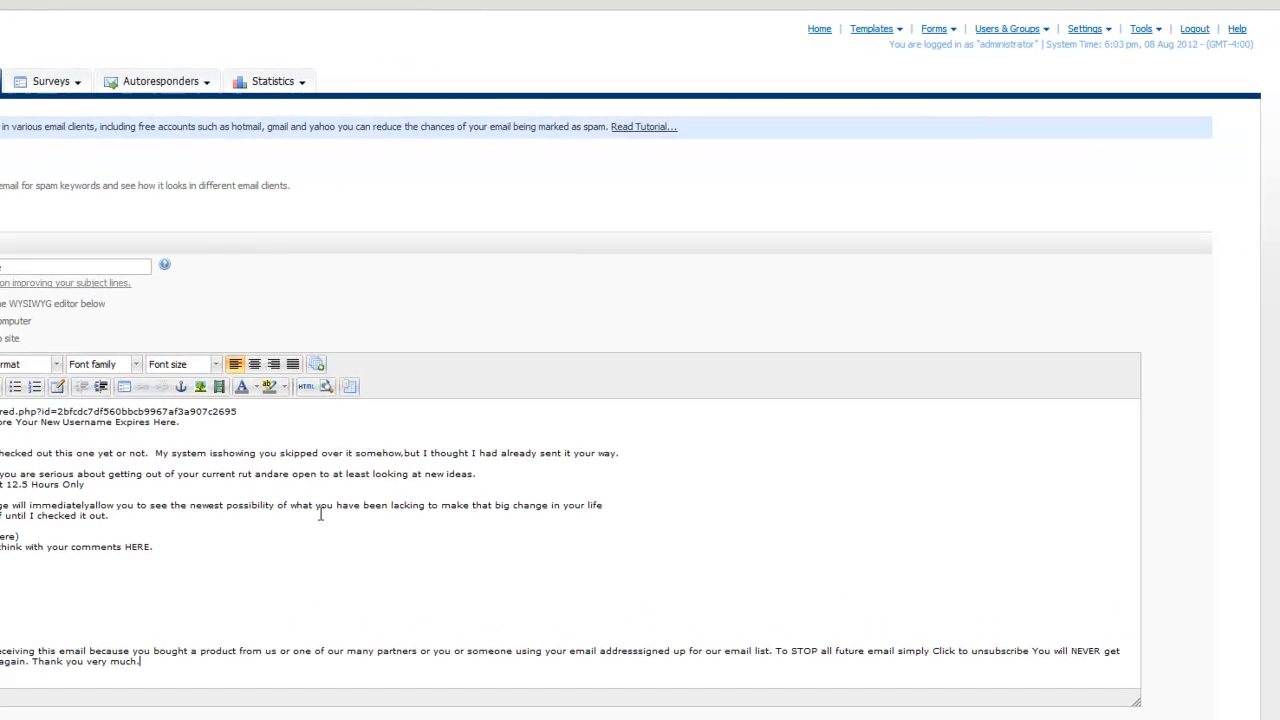
{"action": "scroll", "scroll_direction": "down", "scroll_amount": 3}
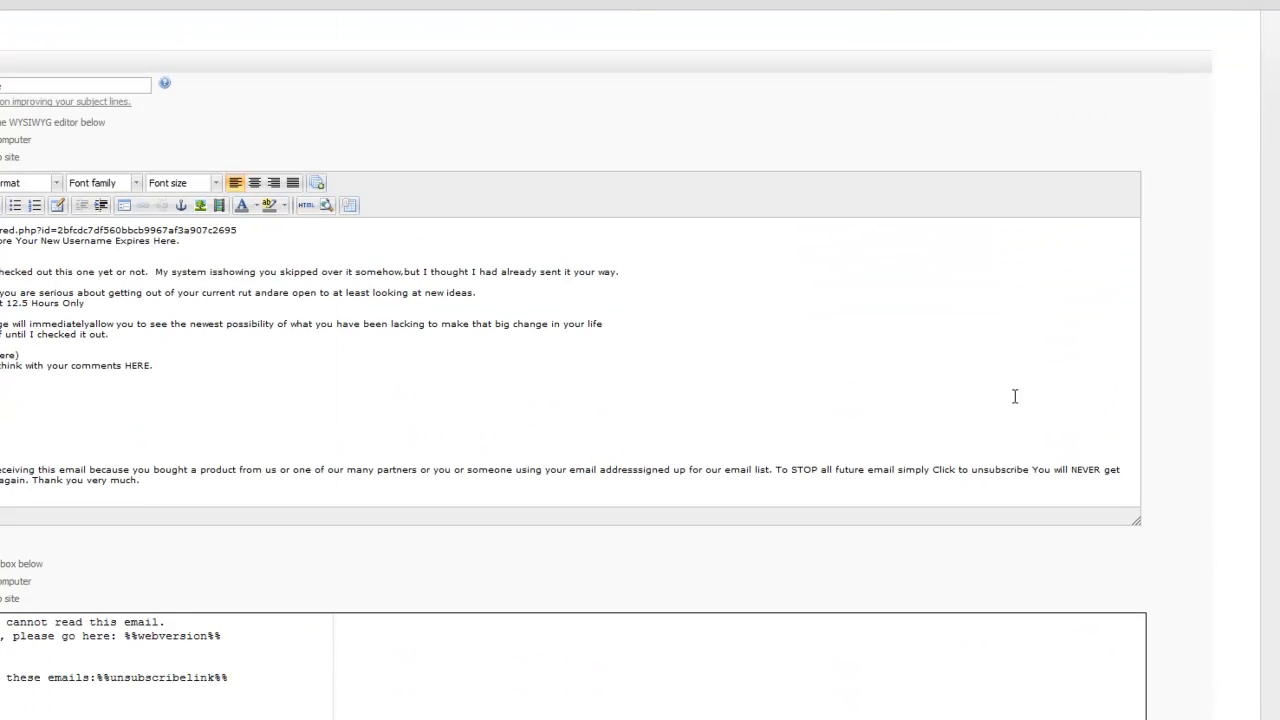
{"action": "mouse_move", "coordinate": [1180, 302]}
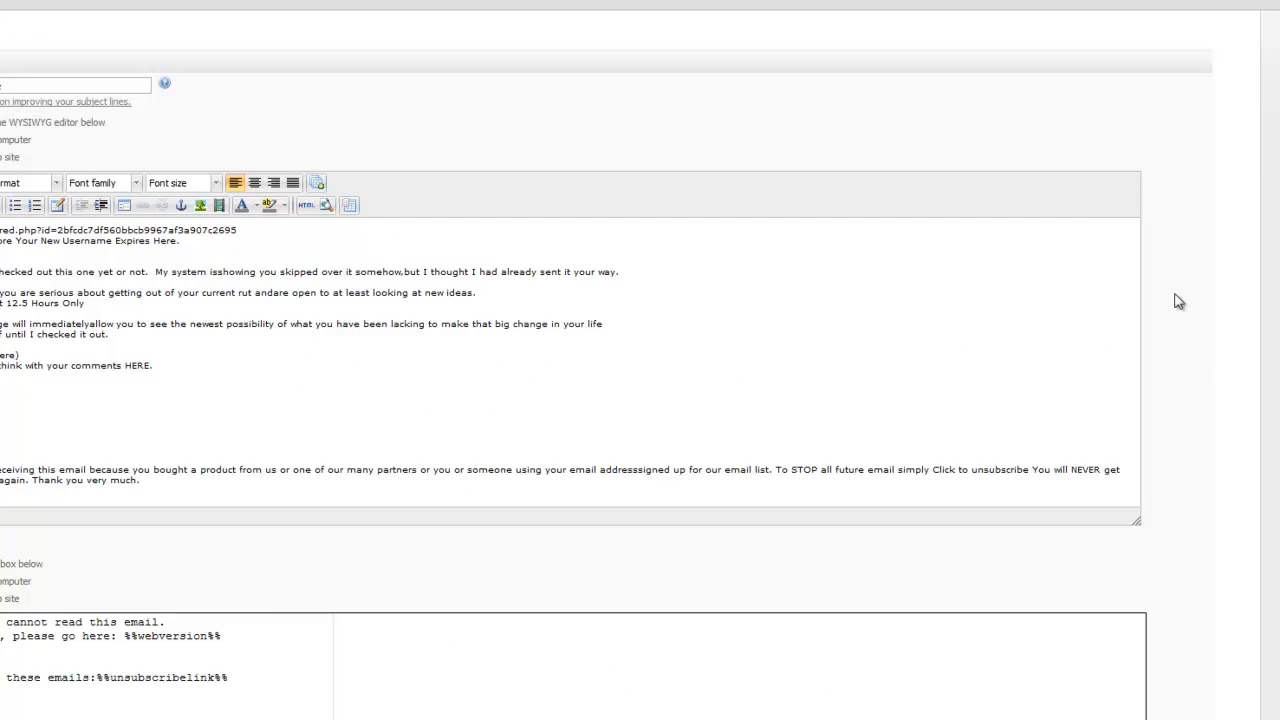
{"action": "scroll", "scroll_direction": "down", "scroll_amount": 3}
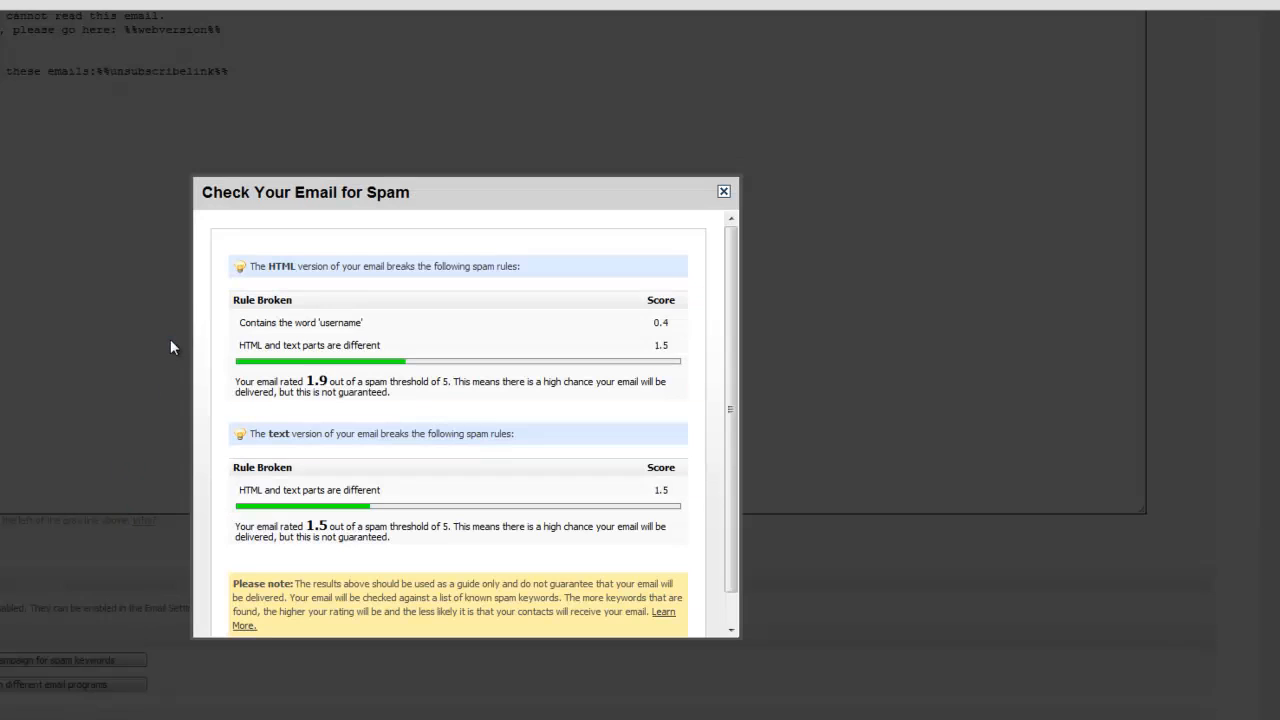
{"action": "double_click", "coordinate": [340, 322]}
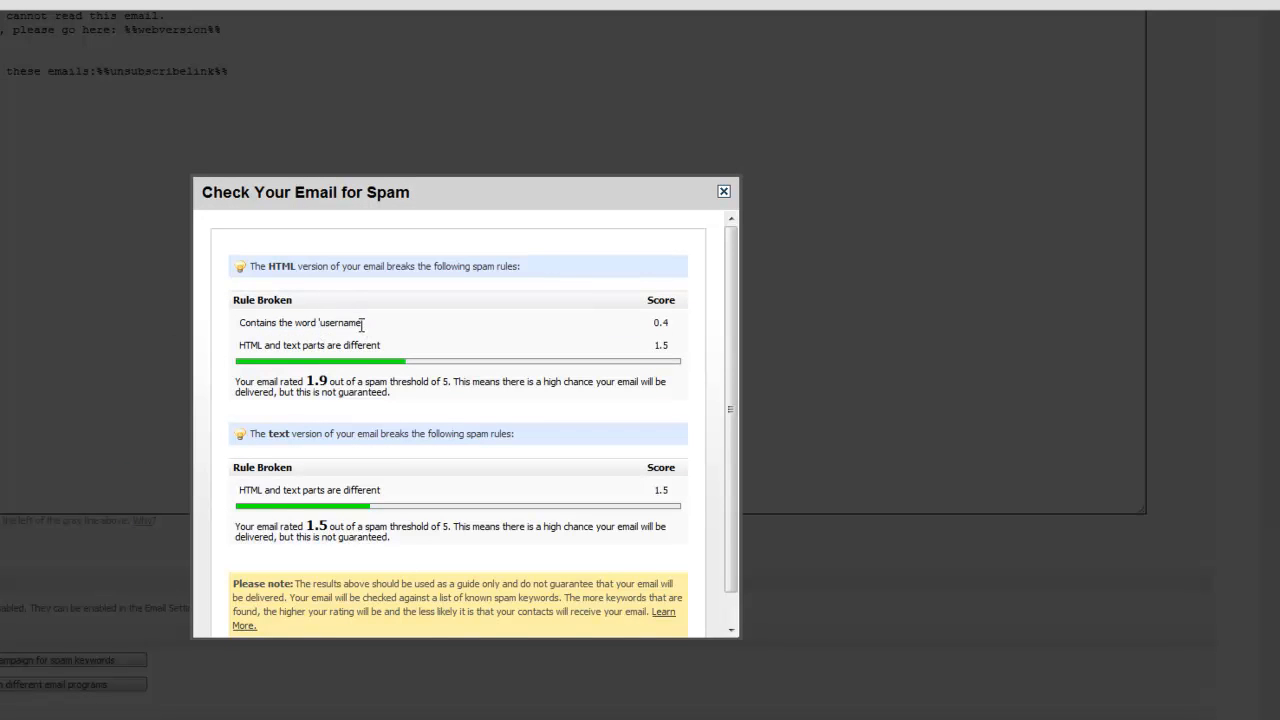
{"action": "double_click", "coordinate": [340, 322]}
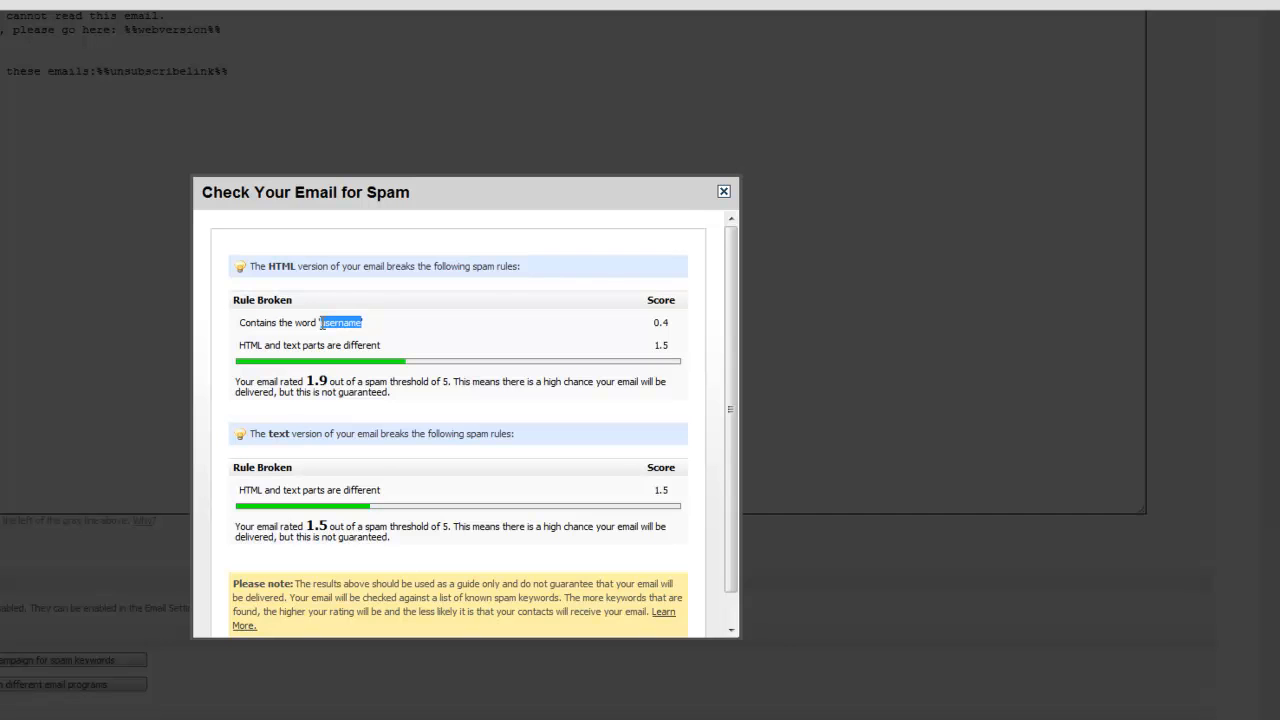
{"action": "left_click", "coordinate": [724, 192]}
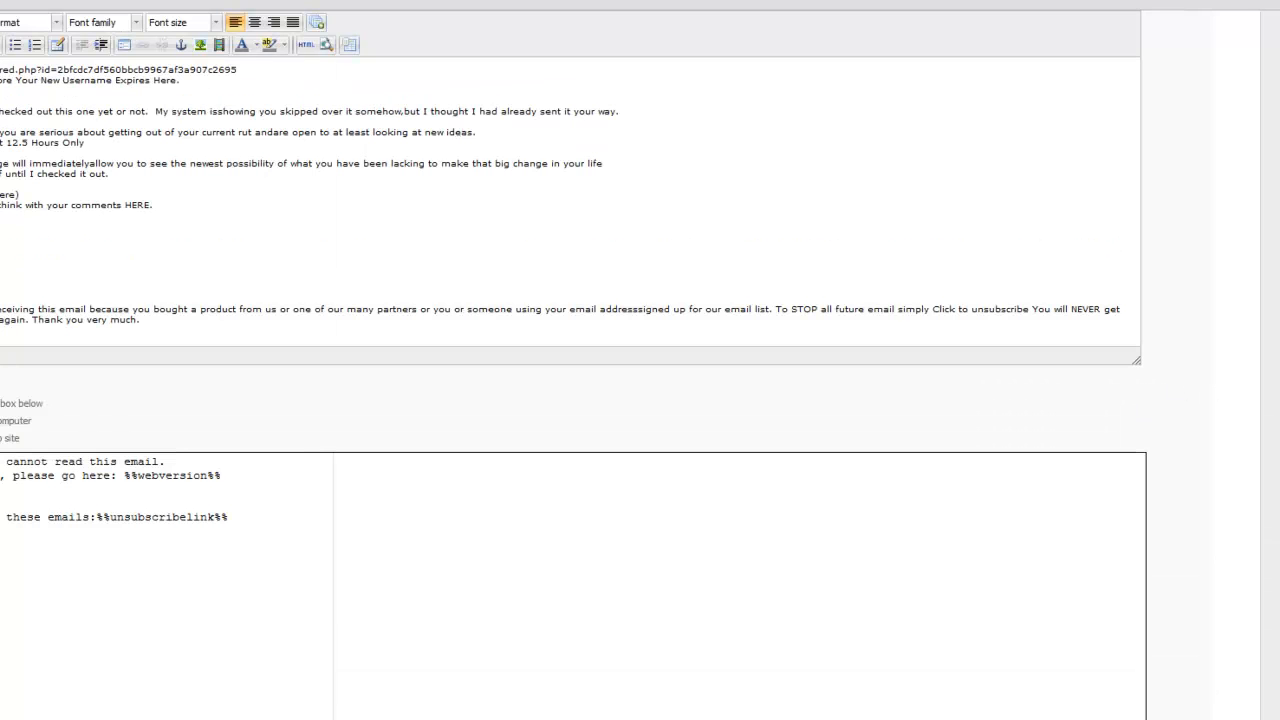
- Replace 'Username' with 'Product' in the opening line and rewrap the paragraphs into shorter lines
{"action": "left_click", "coordinate": [1270, 10]}
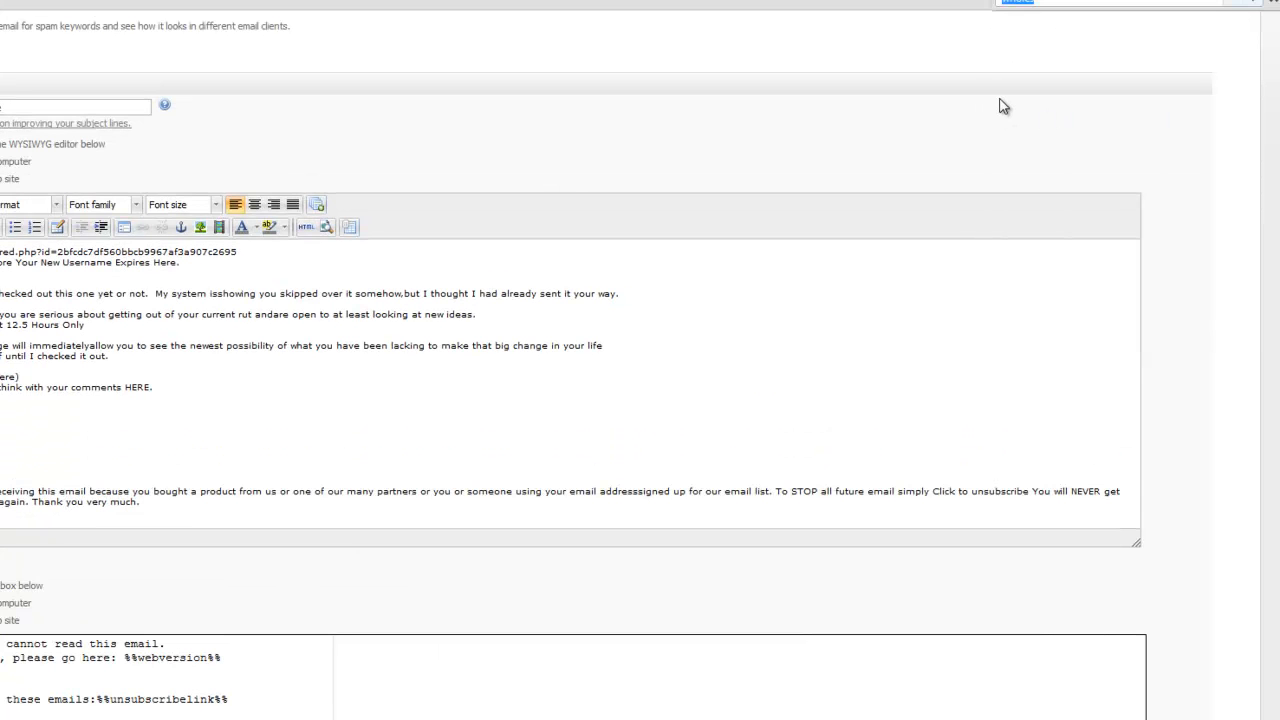
{"action": "double_click", "coordinate": [86, 262]}
{"action": "type", "text": "Product"}
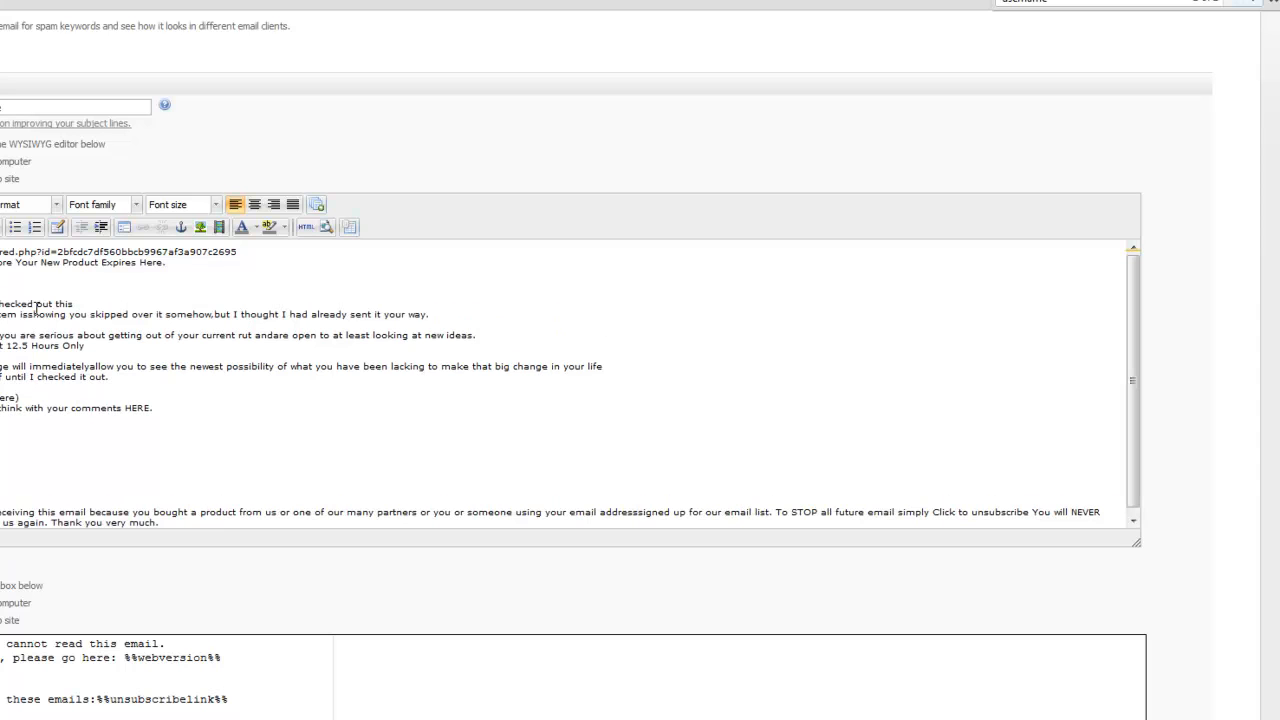
{"action": "mouse_move", "coordinate": [84, 320]}
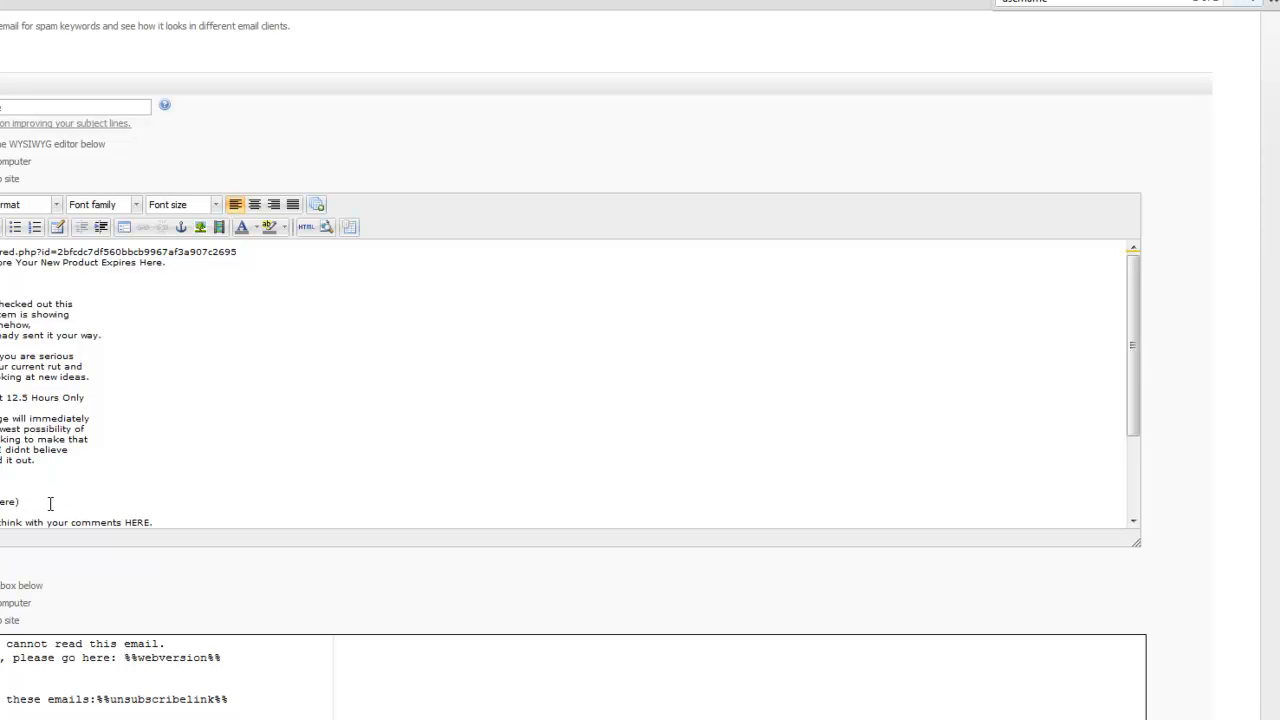
{"action": "scroll", "scroll_direction": "down", "scroll_amount": 3}
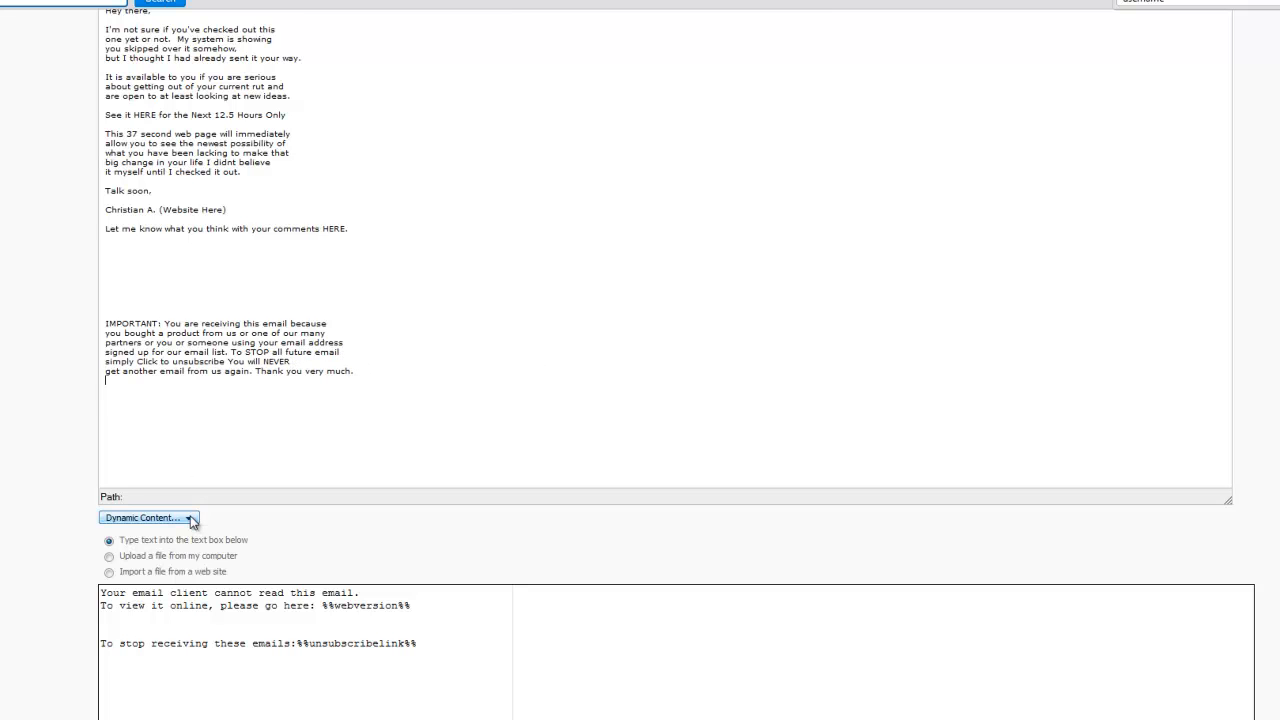
{"action": "left_click", "coordinate": [148, 516]}
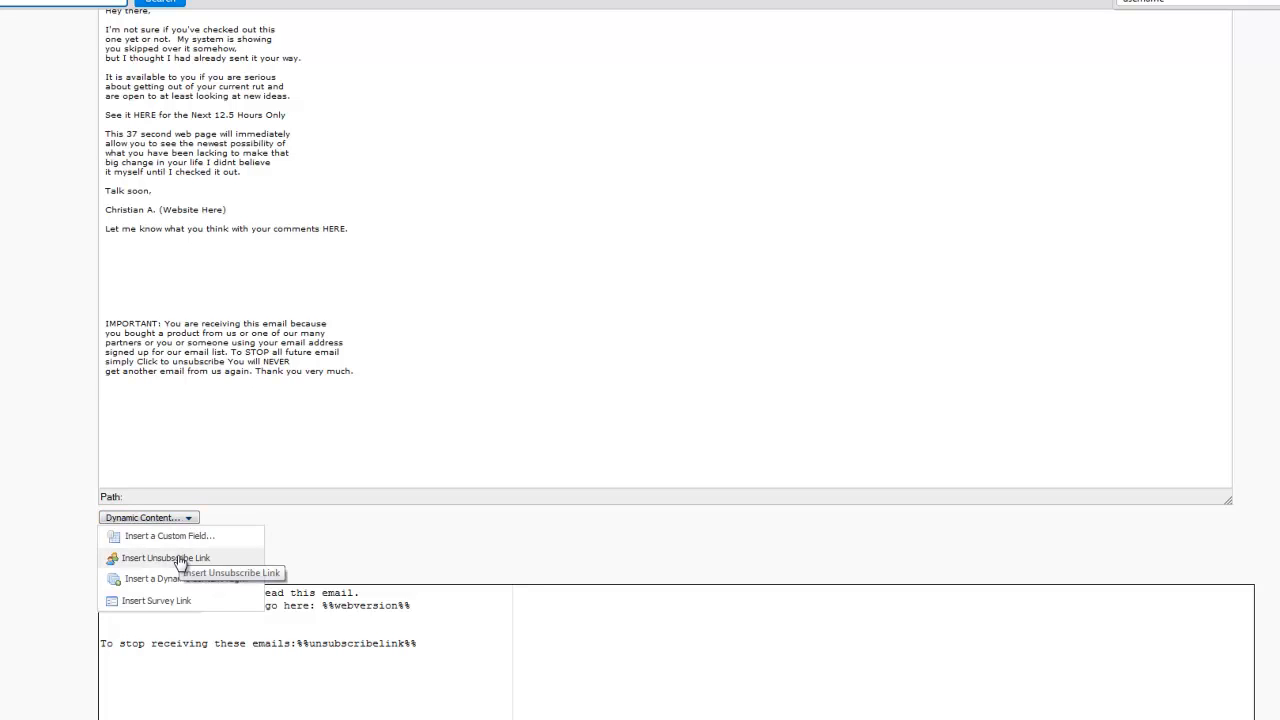
{"action": "left_click", "coordinate": [164, 556]}
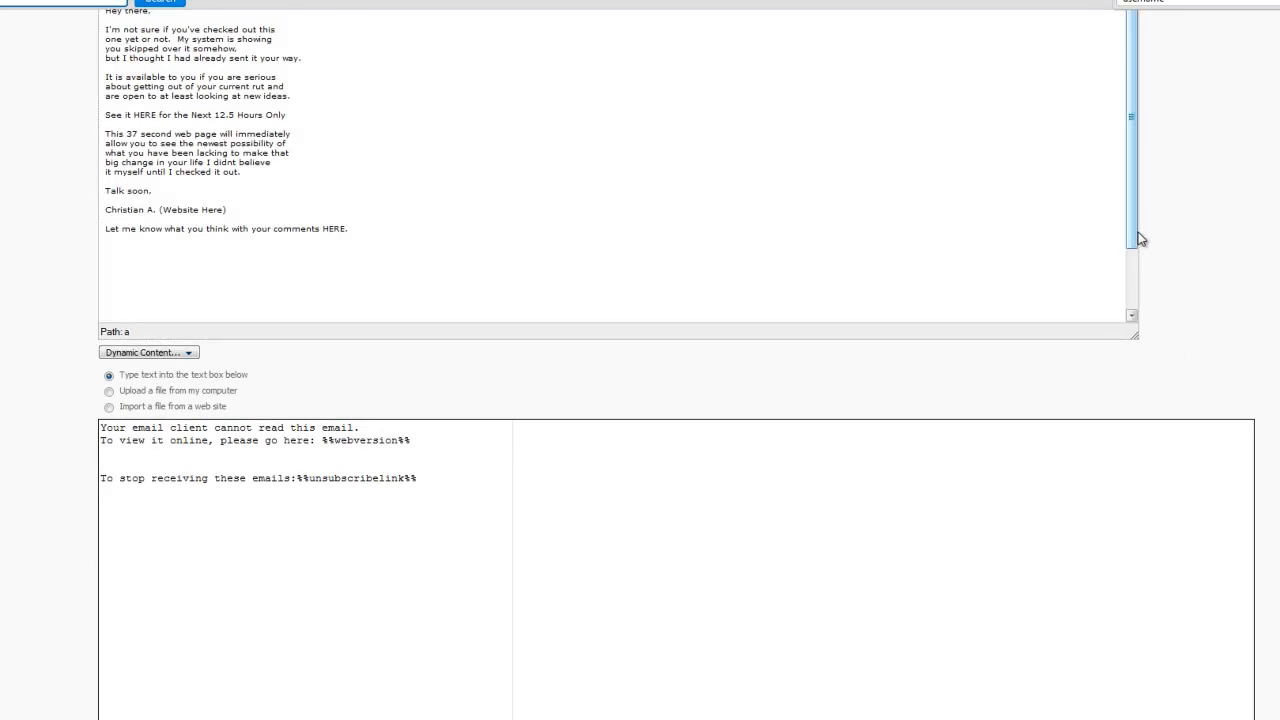
{"action": "scroll", "scroll_direction": "down", "scroll_amount": 3}
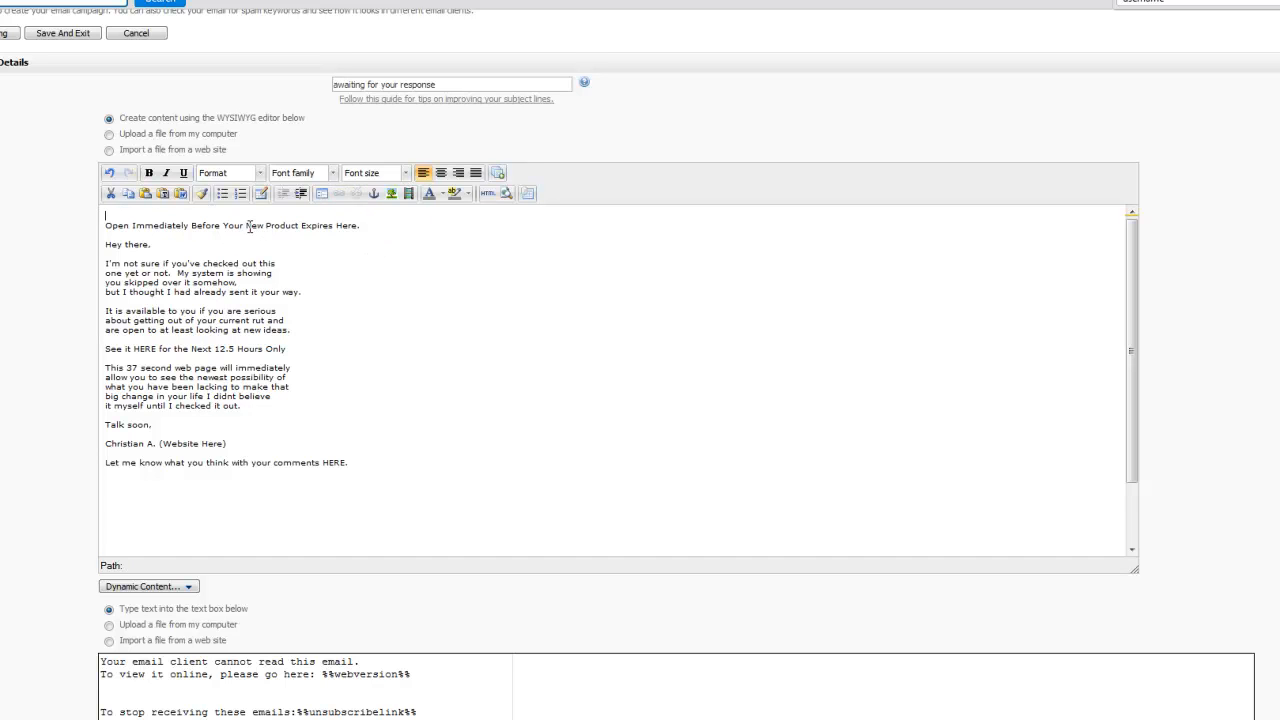
{"action": "left_click_drag", "start_coordinate": [224, 224], "coordinate": [358, 224]}
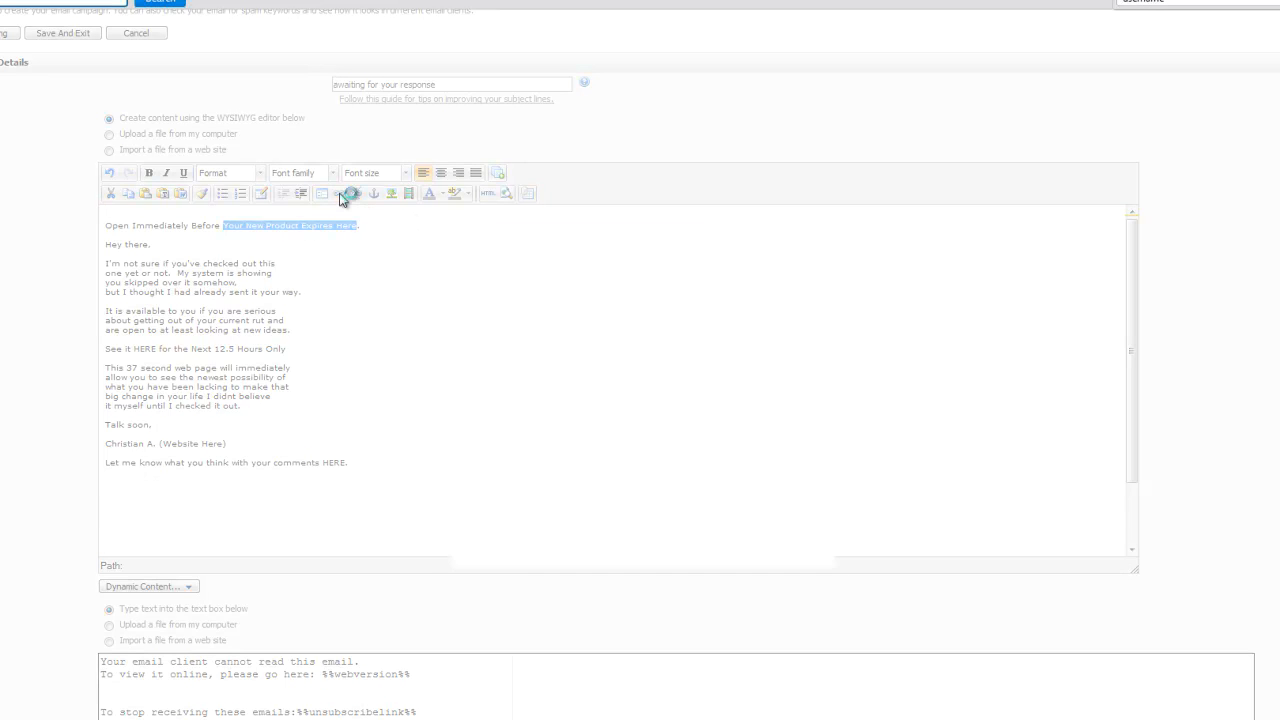
{"action": "left_click", "coordinate": [352, 194]}
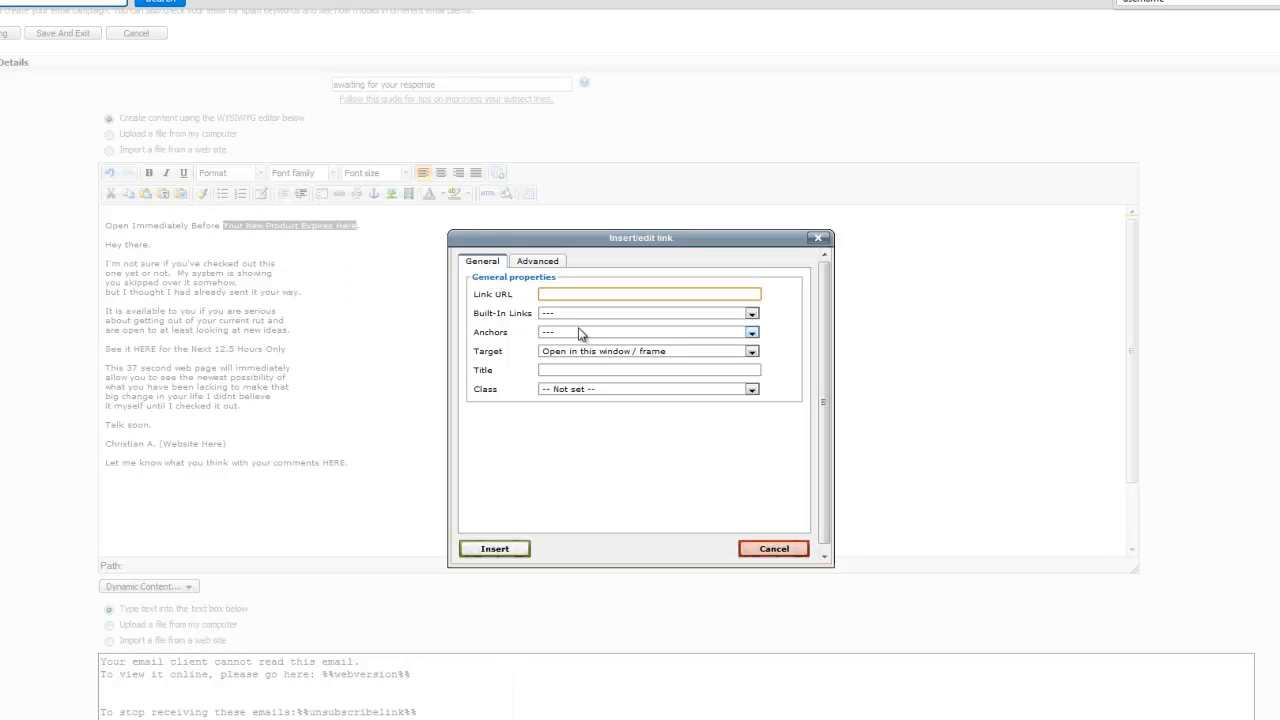
{"action": "left_click", "coordinate": [772, 548]}
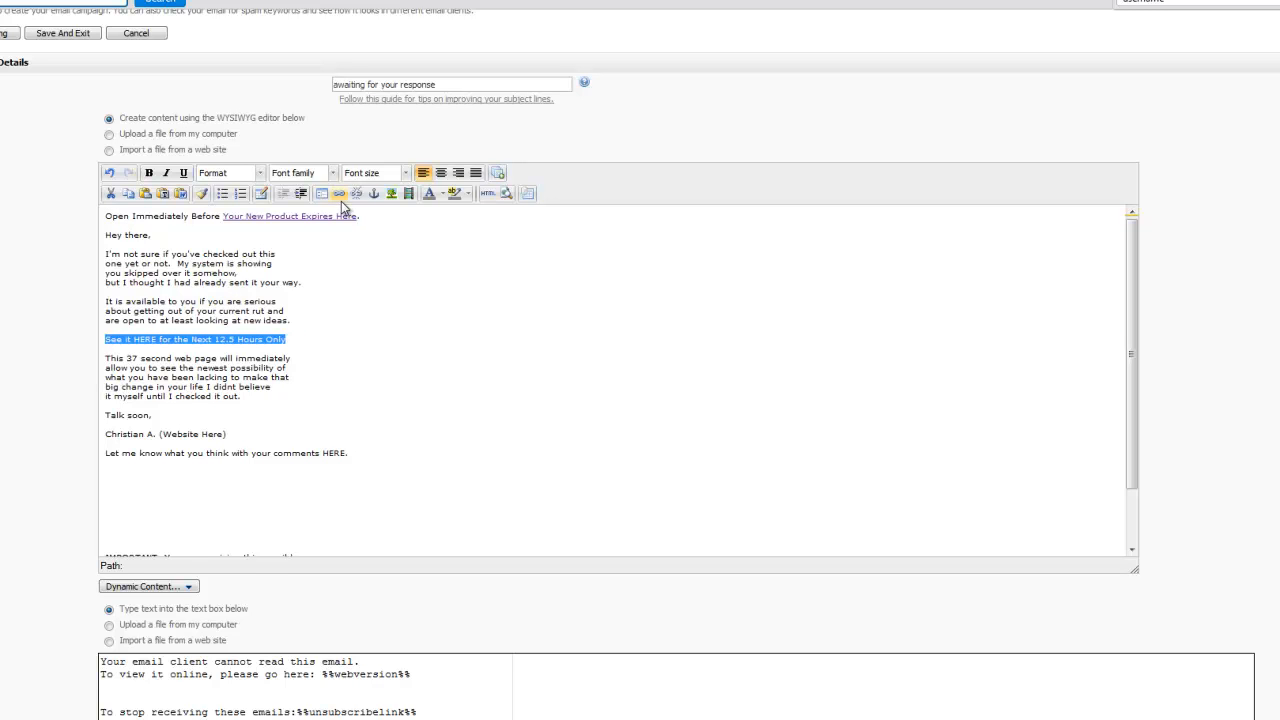
{"action": "left_click", "coordinate": [340, 194]}
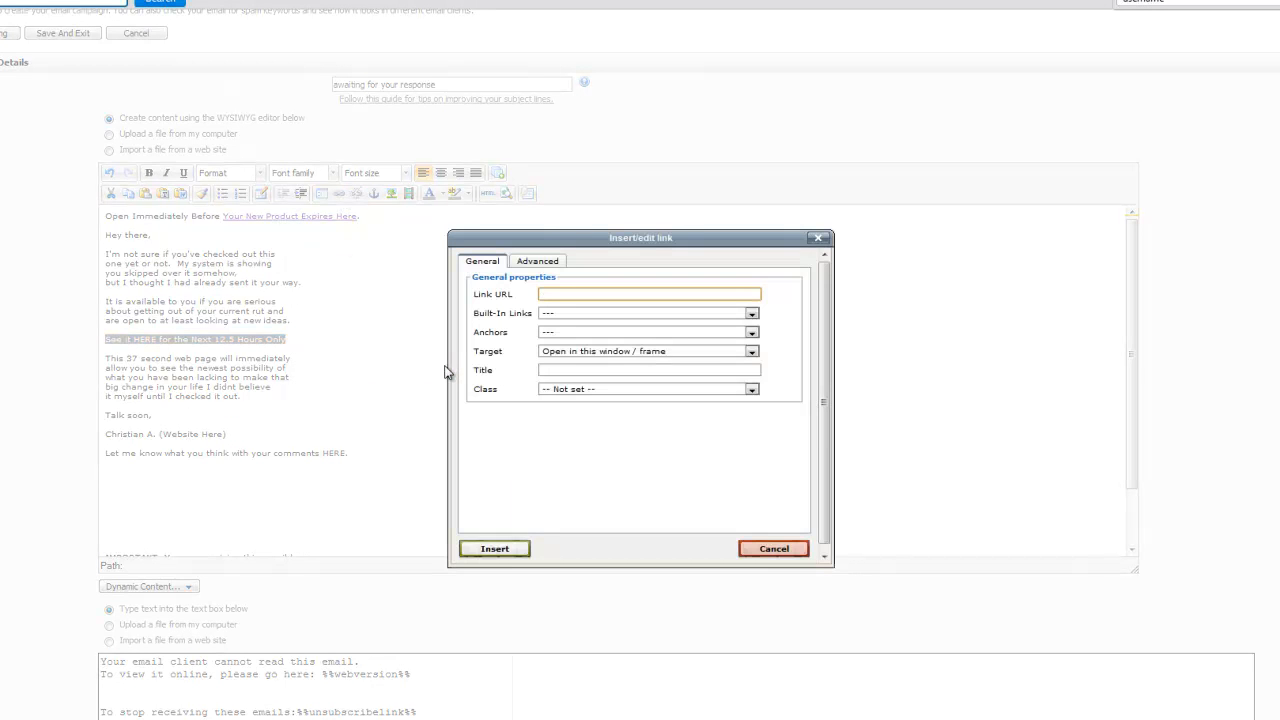
{"action": "type", "text": "http://paydotcom.com/red.php?id=2bfcdc7df560b"}
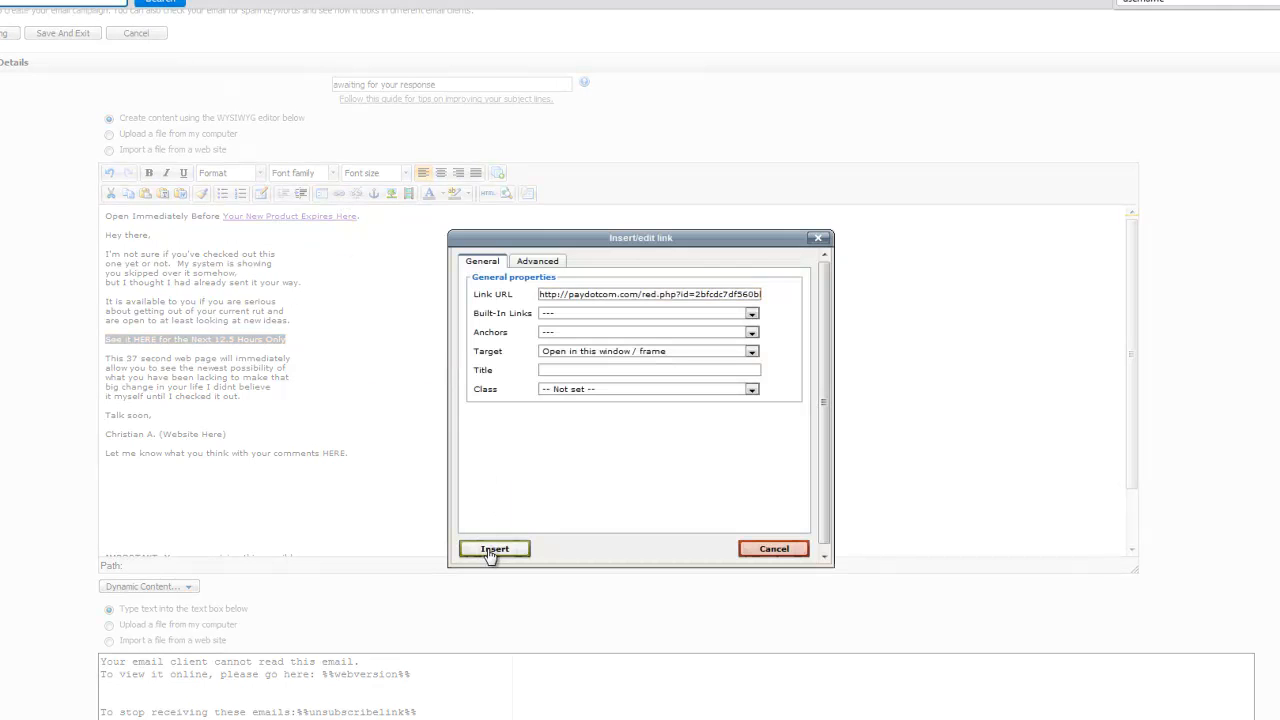
{"action": "left_click", "coordinate": [494, 548]}
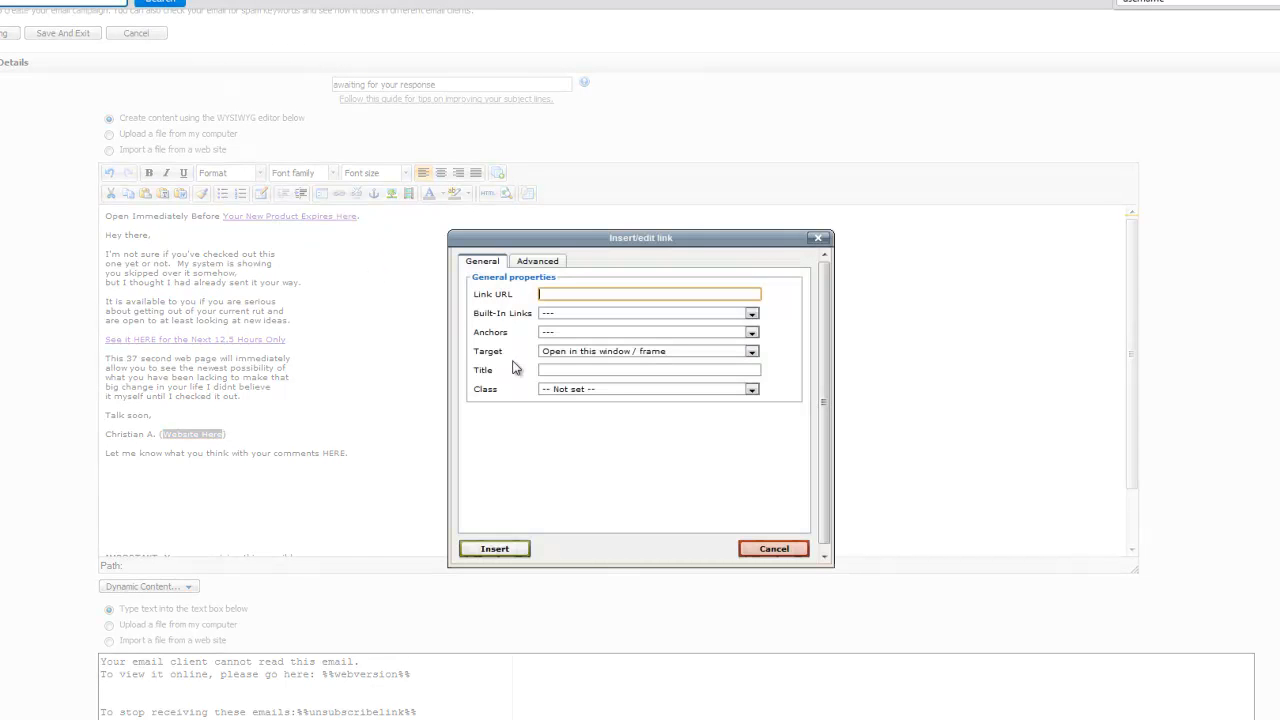
{"action": "type", "text": "http://paydotcom.com/red.php?id=2bfcdc7df560b"}
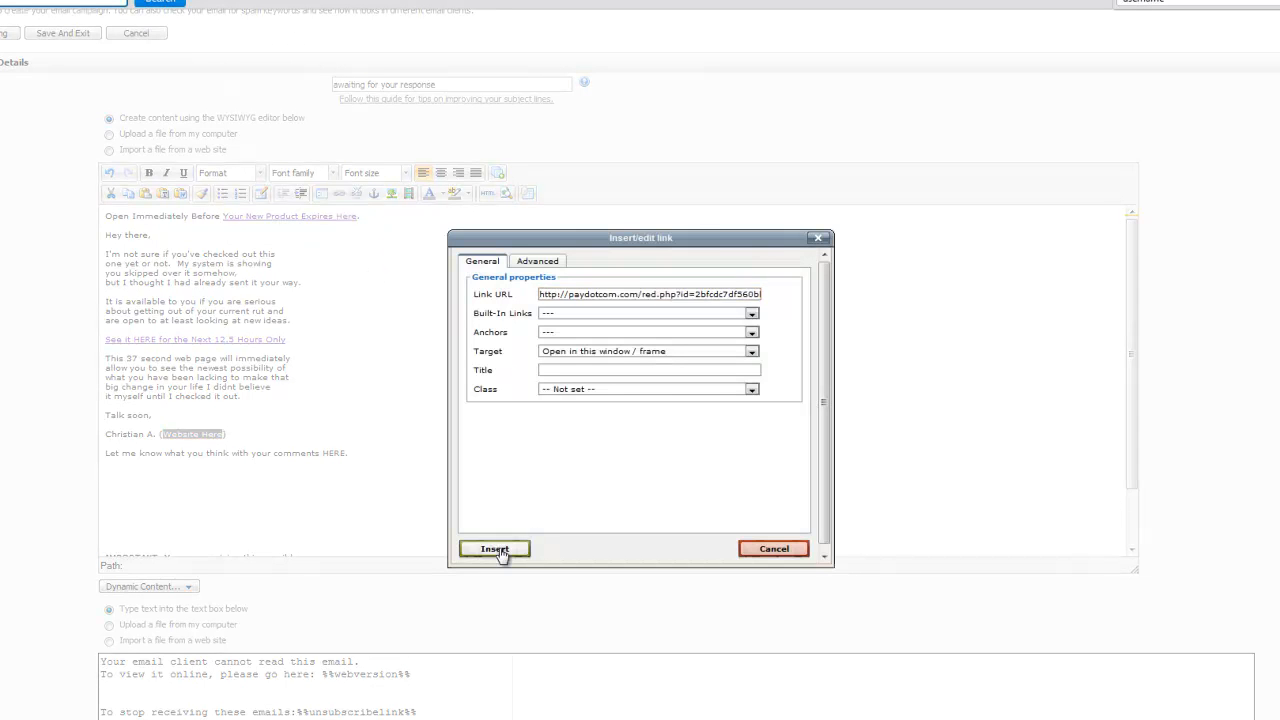
{"action": "left_click", "coordinate": [494, 548]}
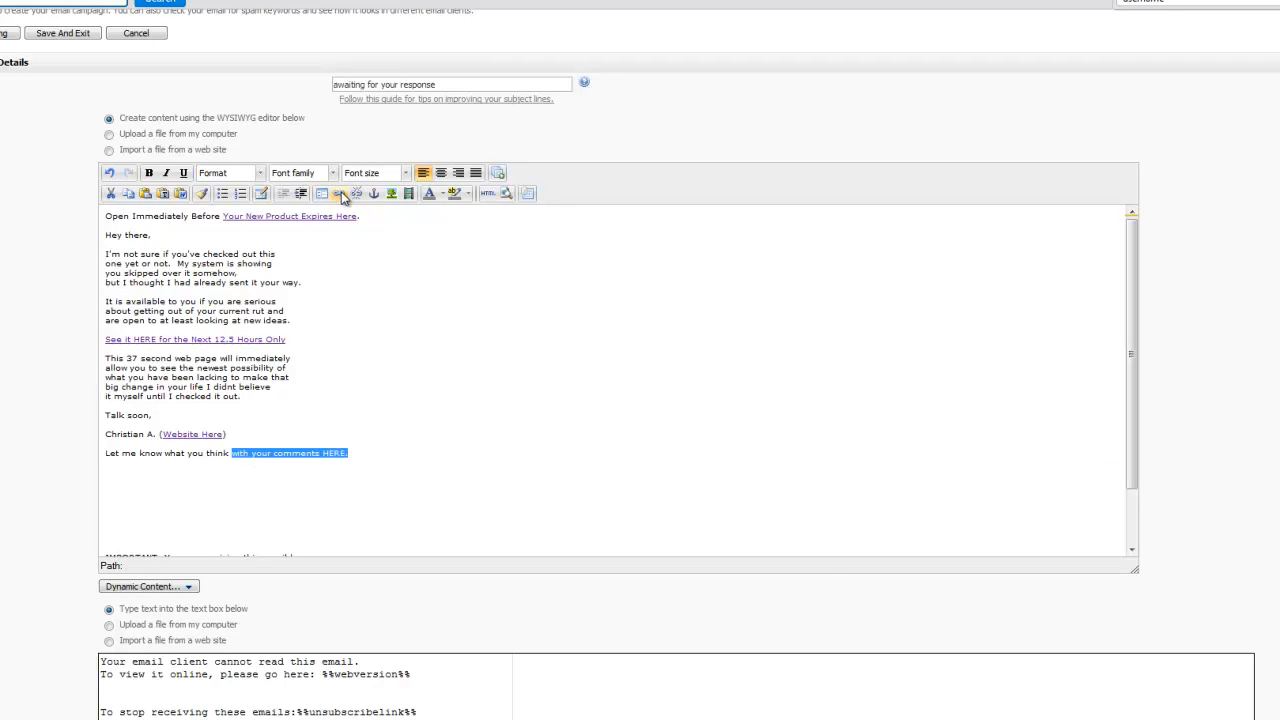
- Link the comments sentence, add the naked paydotcom URL line below it, and set the body to 12pt
{"action": "left_click", "coordinate": [340, 192]}
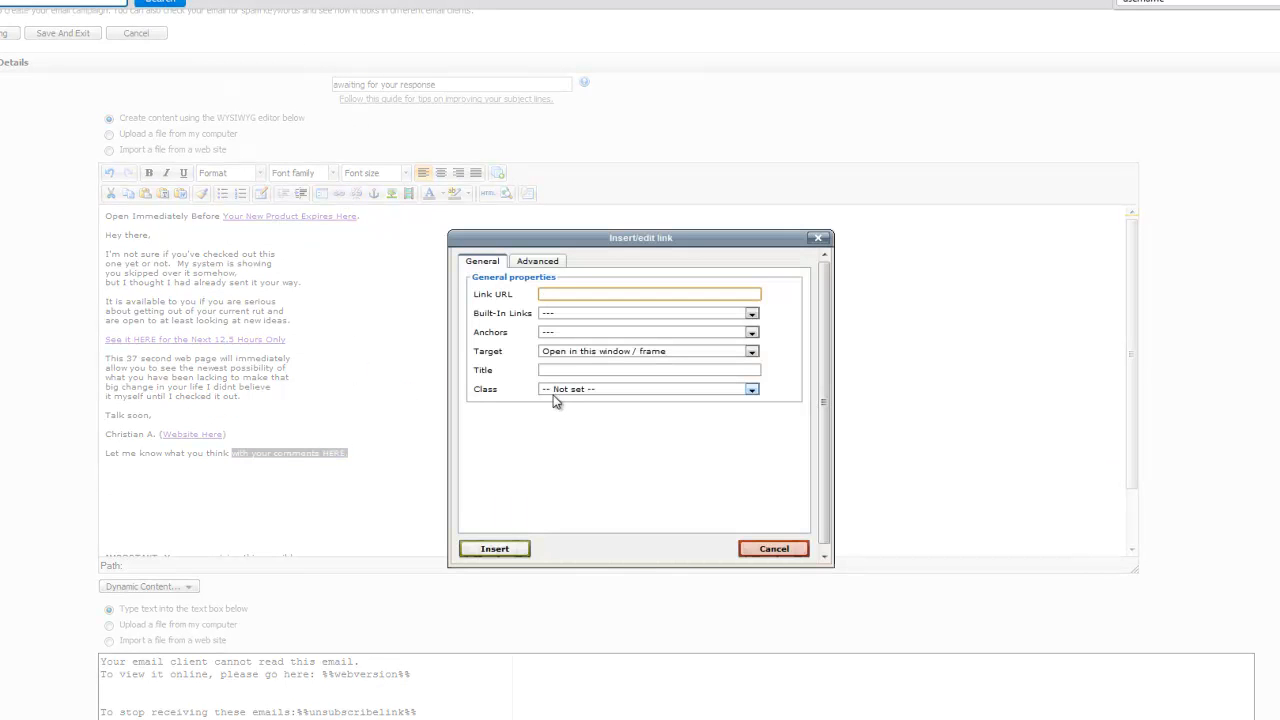
{"action": "left_click", "coordinate": [772, 548]}
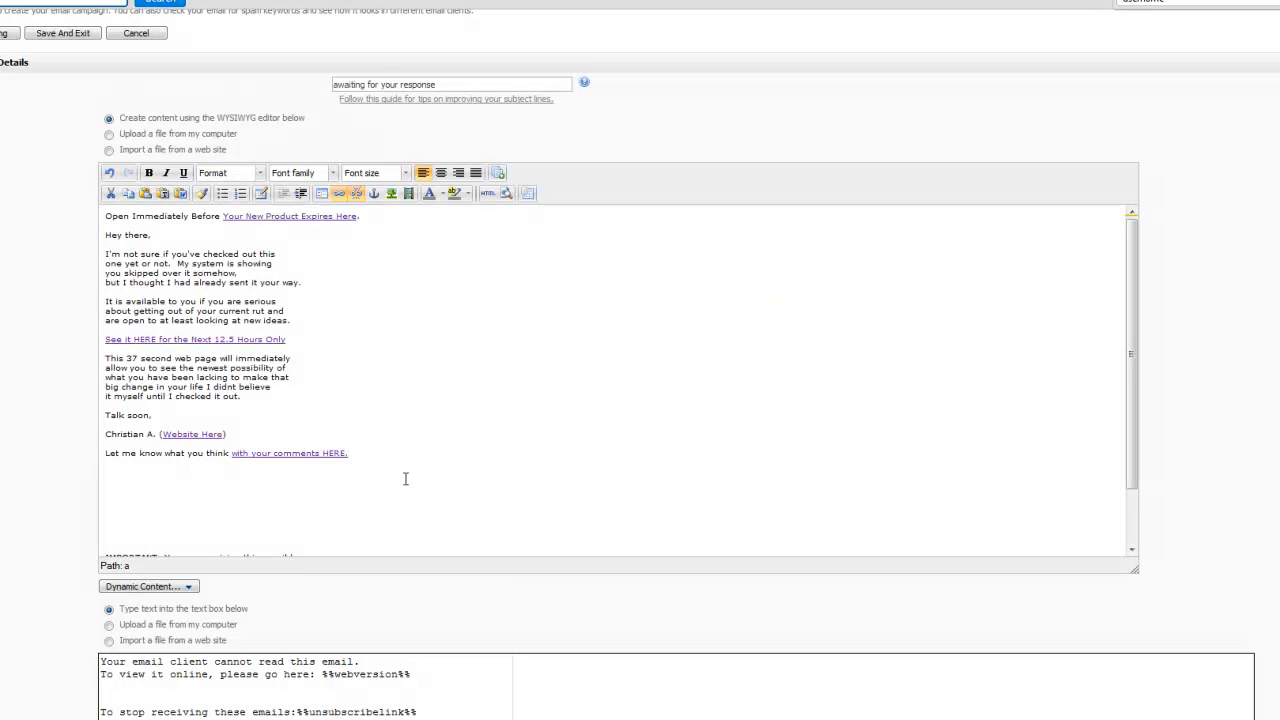
{"action": "type", "text": "http://paydotcom.com/red.php?id=2bfcdc7df560bbcb9967af3a907c2695"}
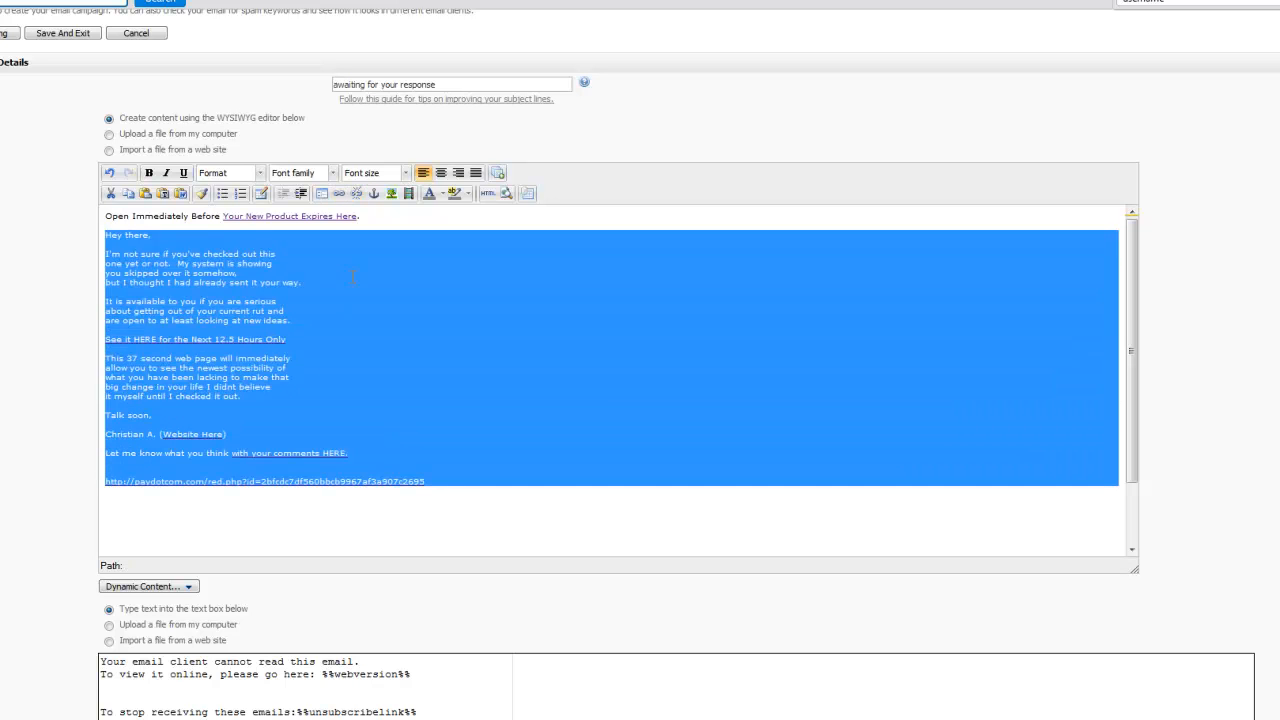
{"action": "left_click", "coordinate": [404, 172]}
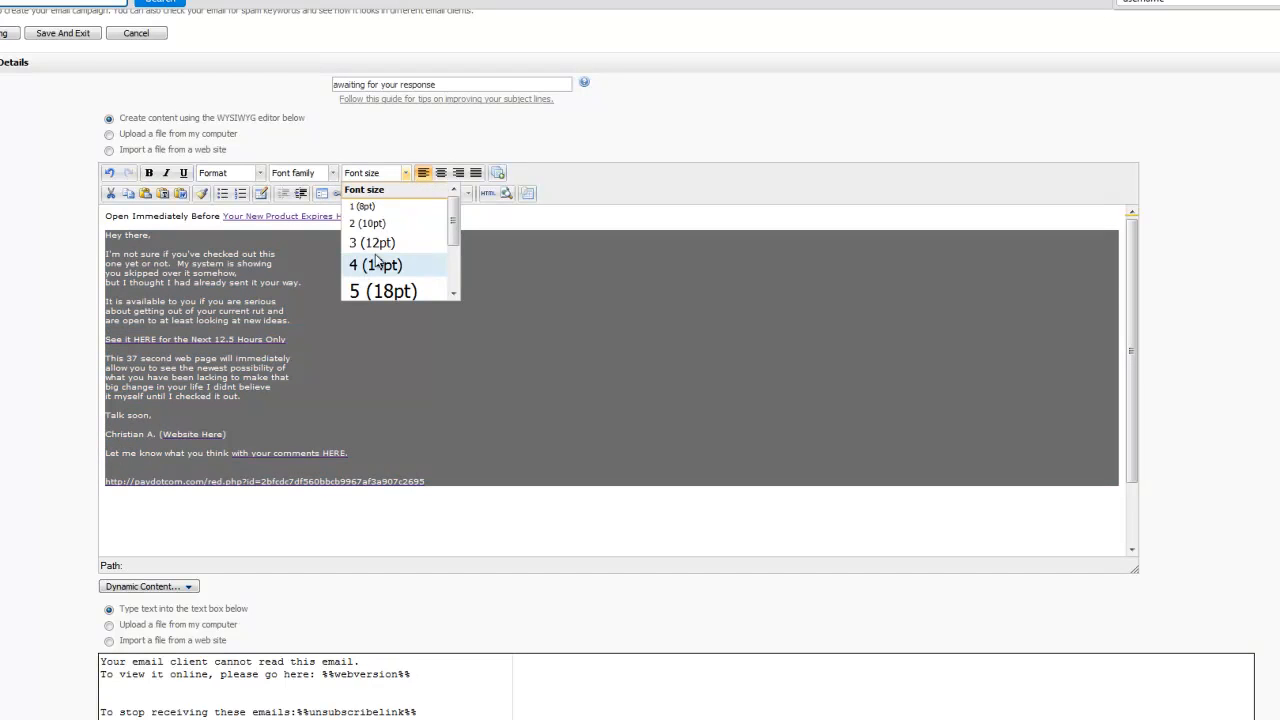
{"action": "left_click", "coordinate": [372, 242]}
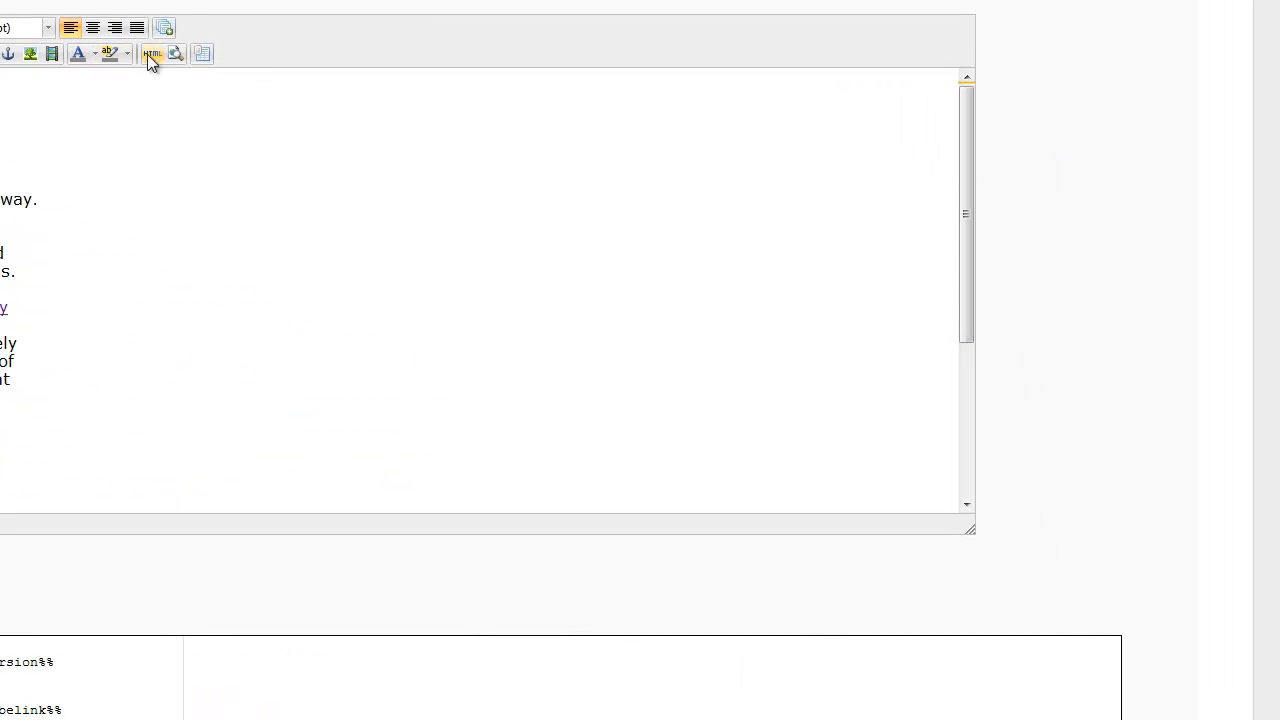
- Remove the leftover mcePaste divs in the HTML Source Editor and update the email
{"action": "left_click", "coordinate": [152, 54]}
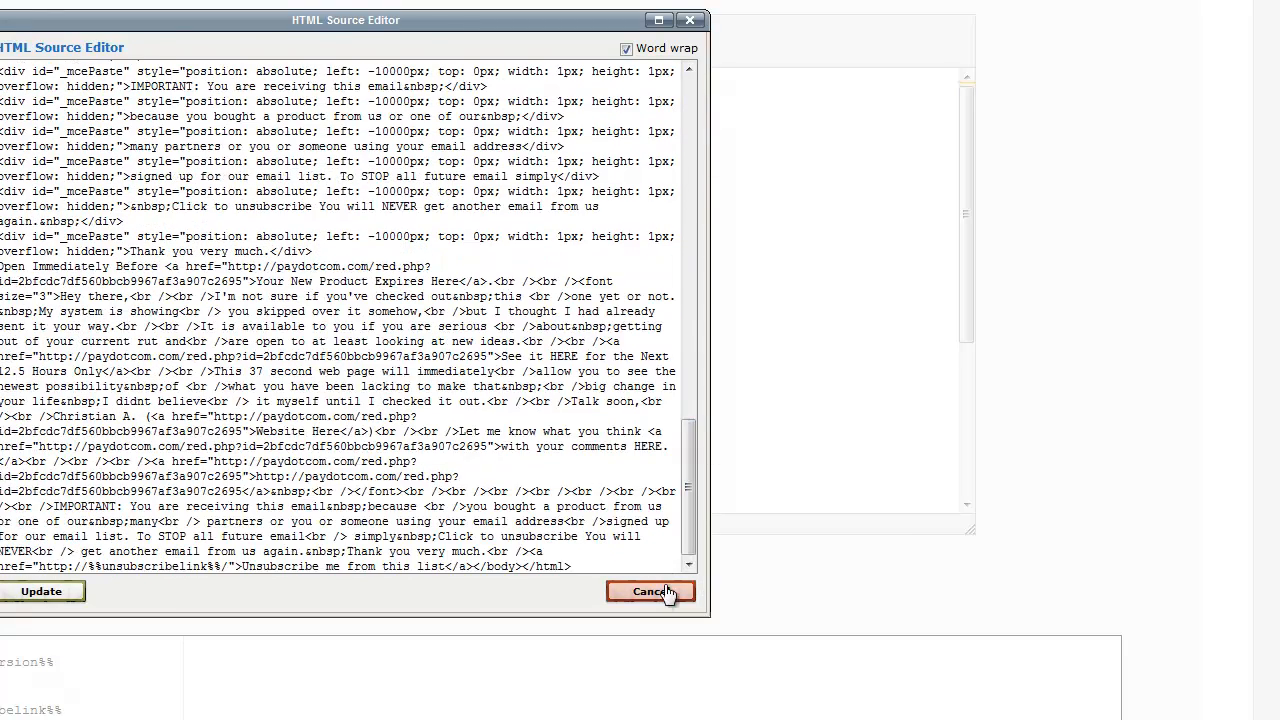
{"action": "left_click", "coordinate": [648, 592]}
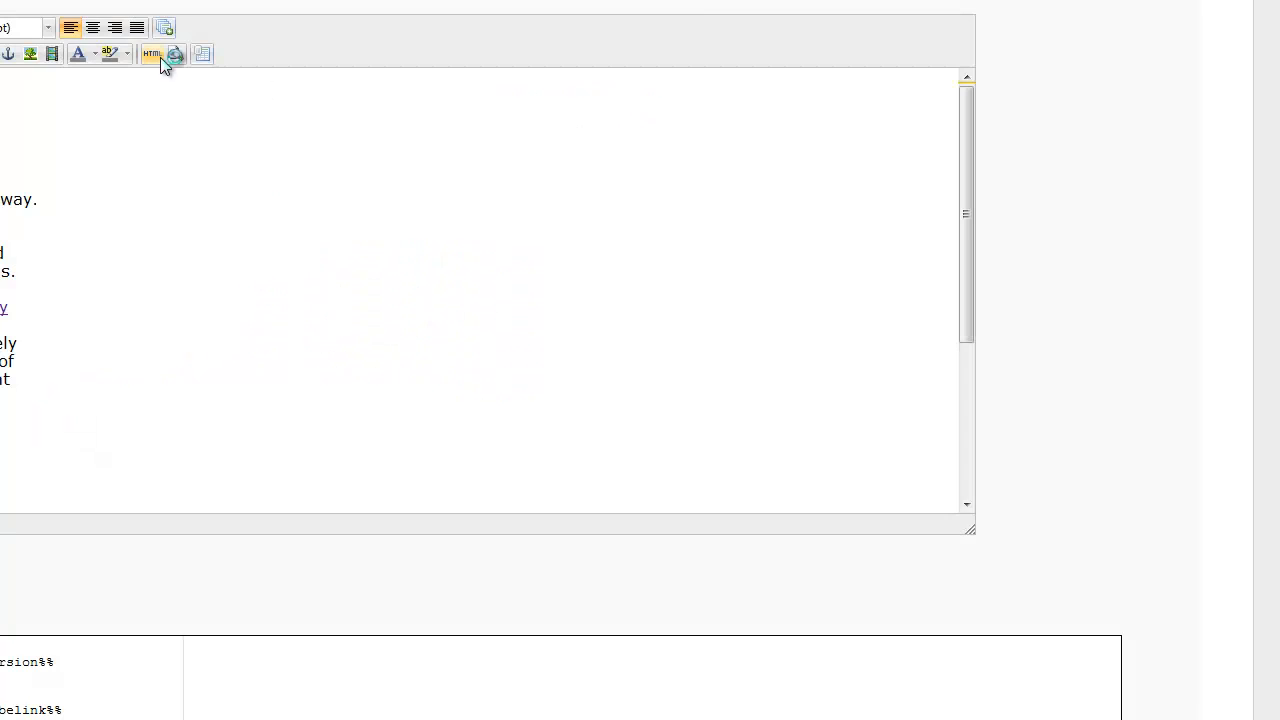
{"action": "left_click", "coordinate": [152, 54]}
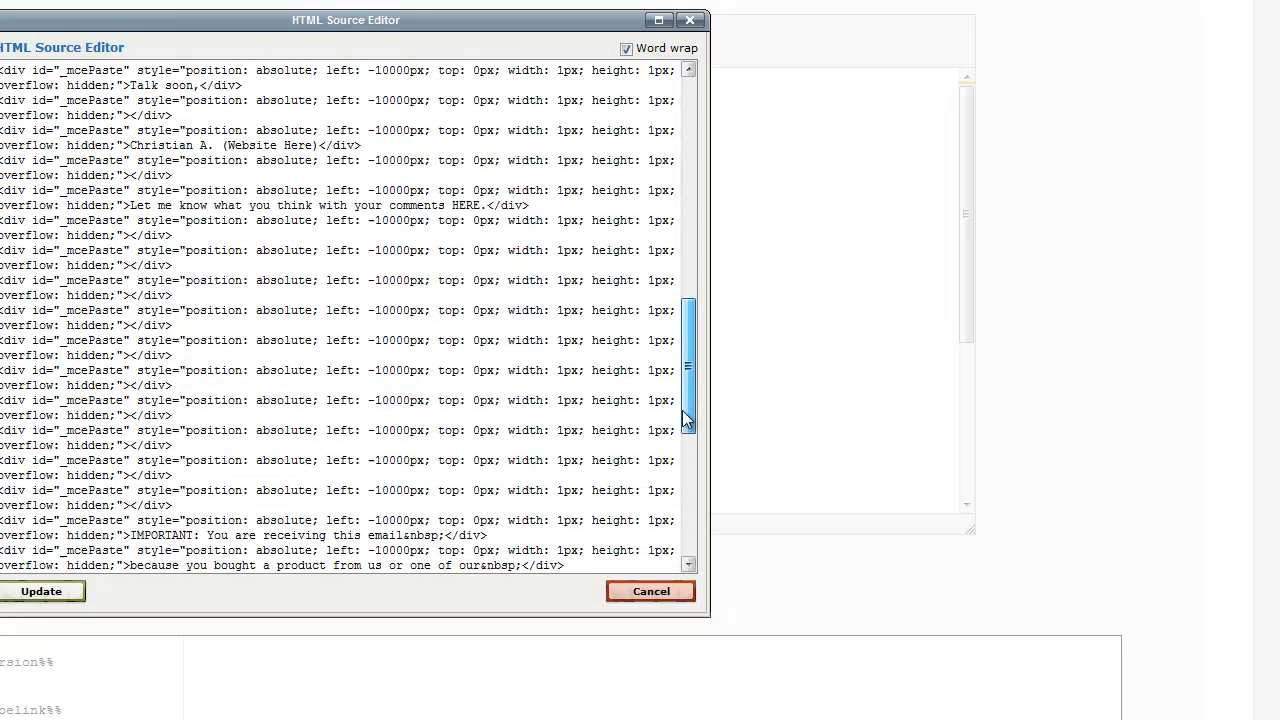
{"action": "scroll", "scroll_direction": "down", "scroll_amount": 3}
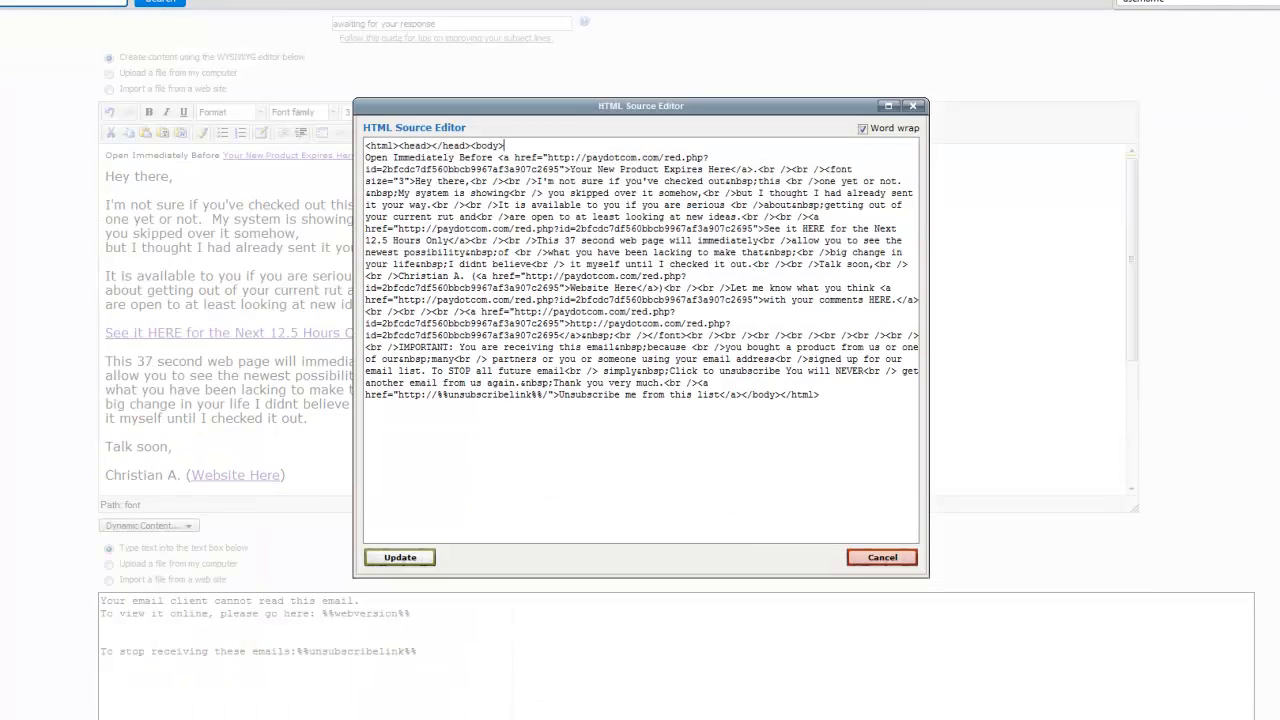
{"action": "left_click", "coordinate": [400, 556]}
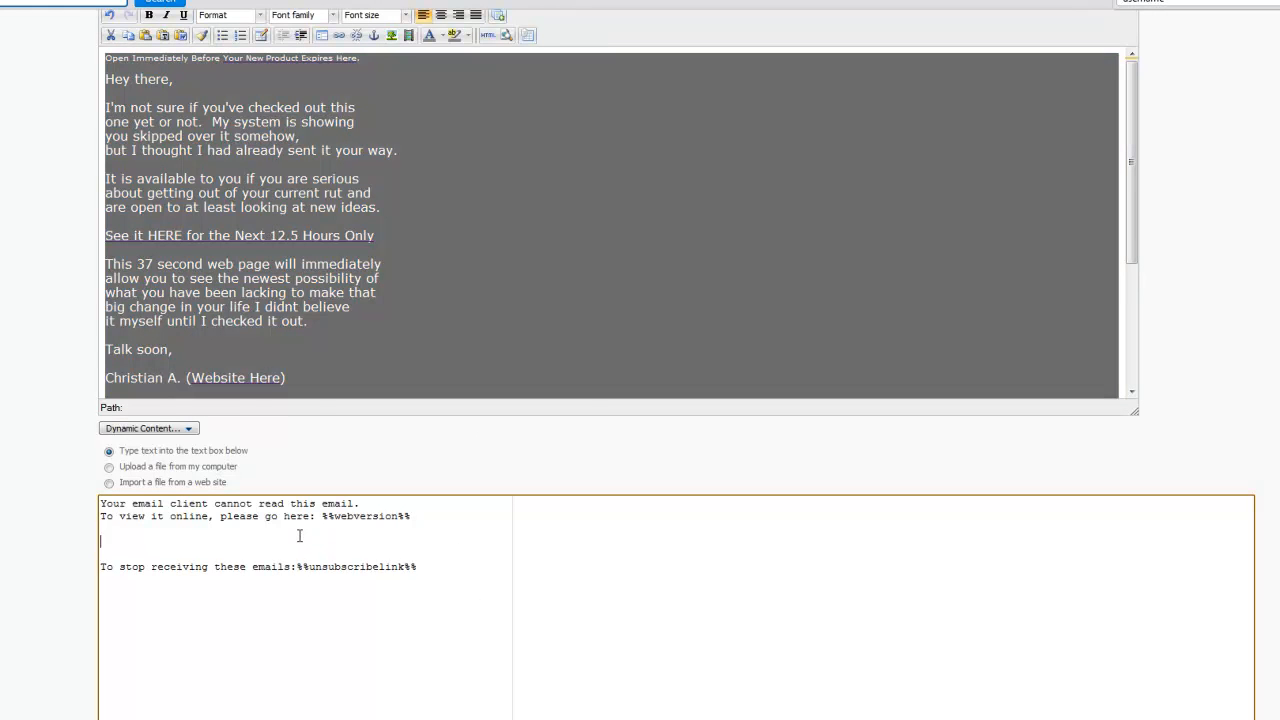
- Paste the matching plain-text copy with URL and footer into the text version box
{"action": "scroll", "scroll_direction": "down", "scroll_amount": 3}
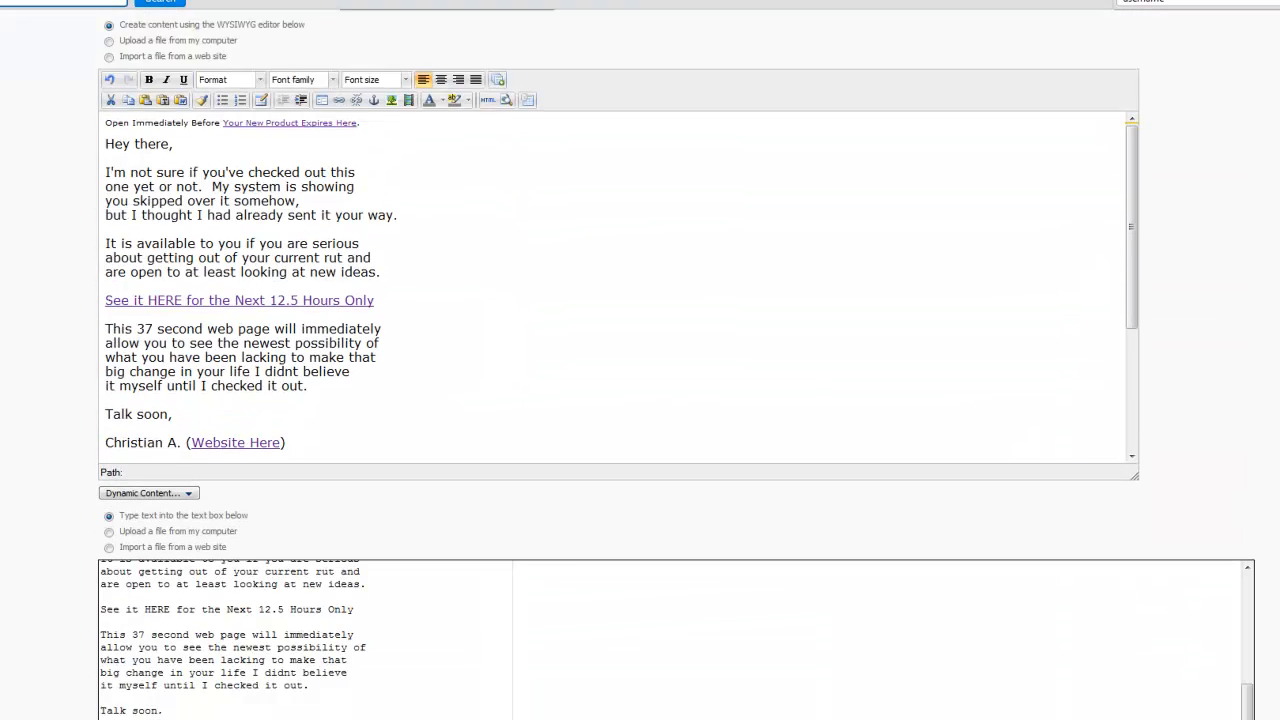
{"action": "scroll", "scroll_direction": "down", "scroll_amount": 3}
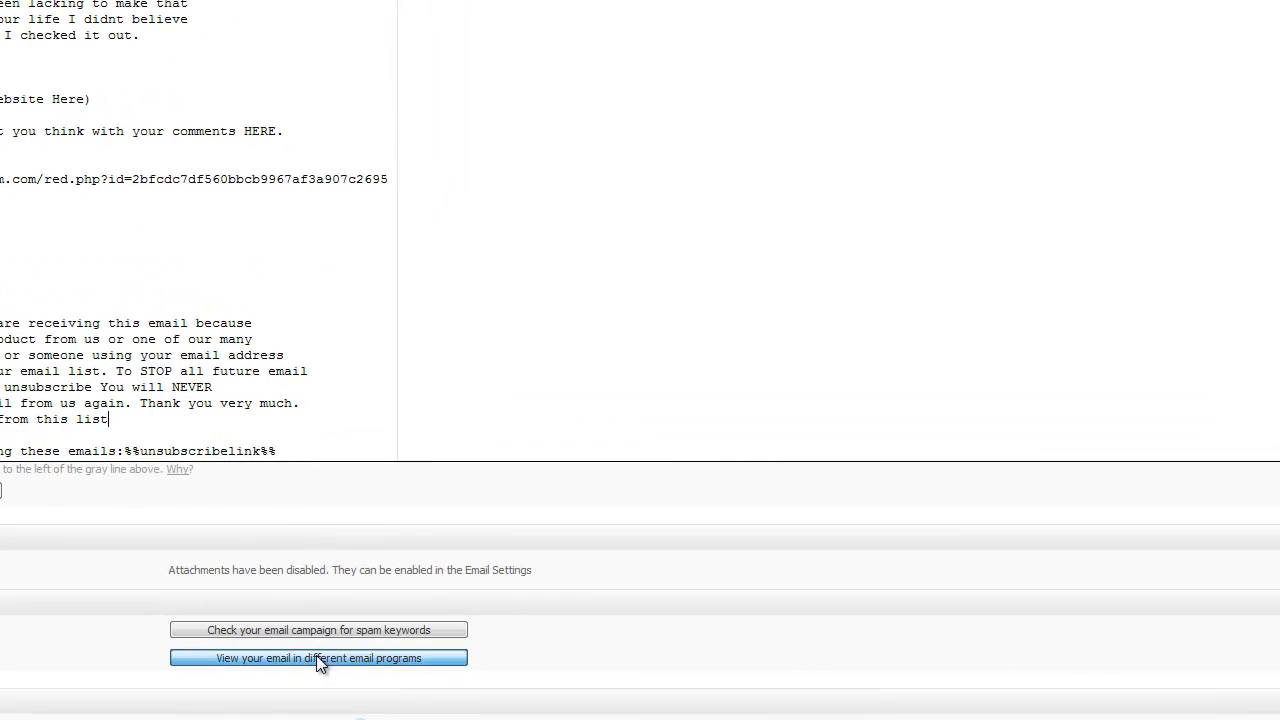
{"action": "left_click", "coordinate": [318, 656]}
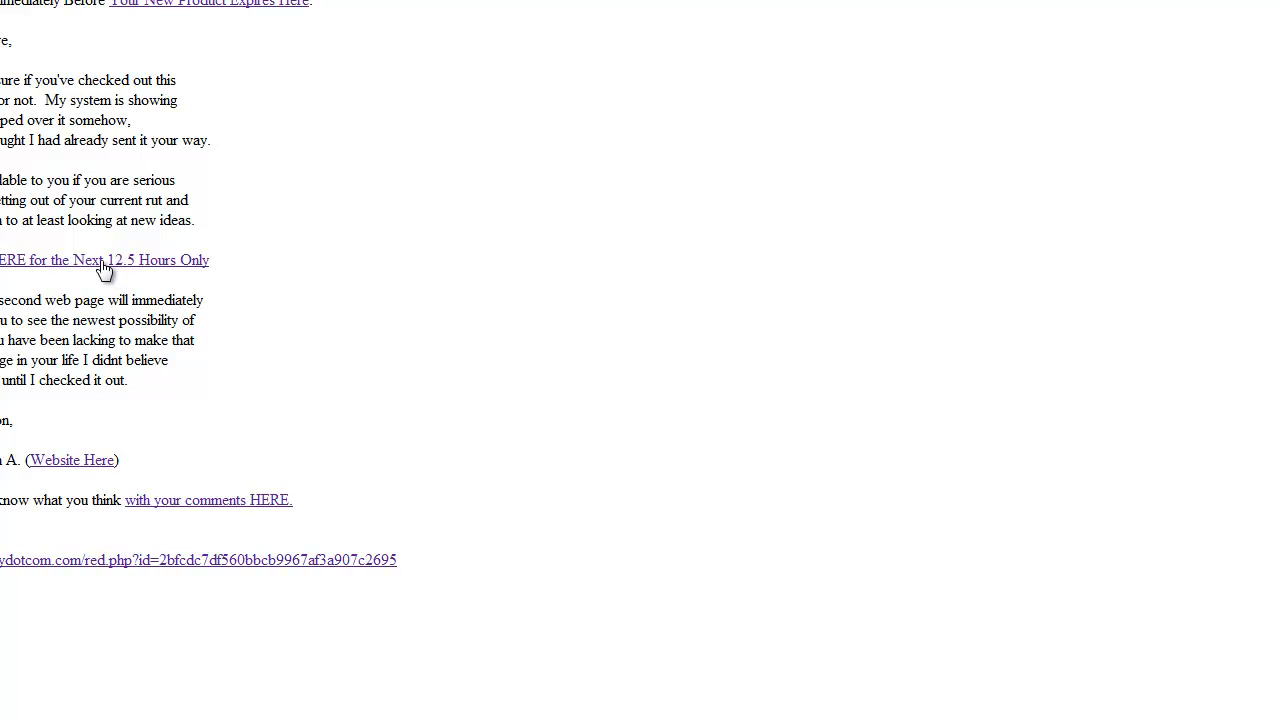
{"action": "left_click", "coordinate": [104, 260]}
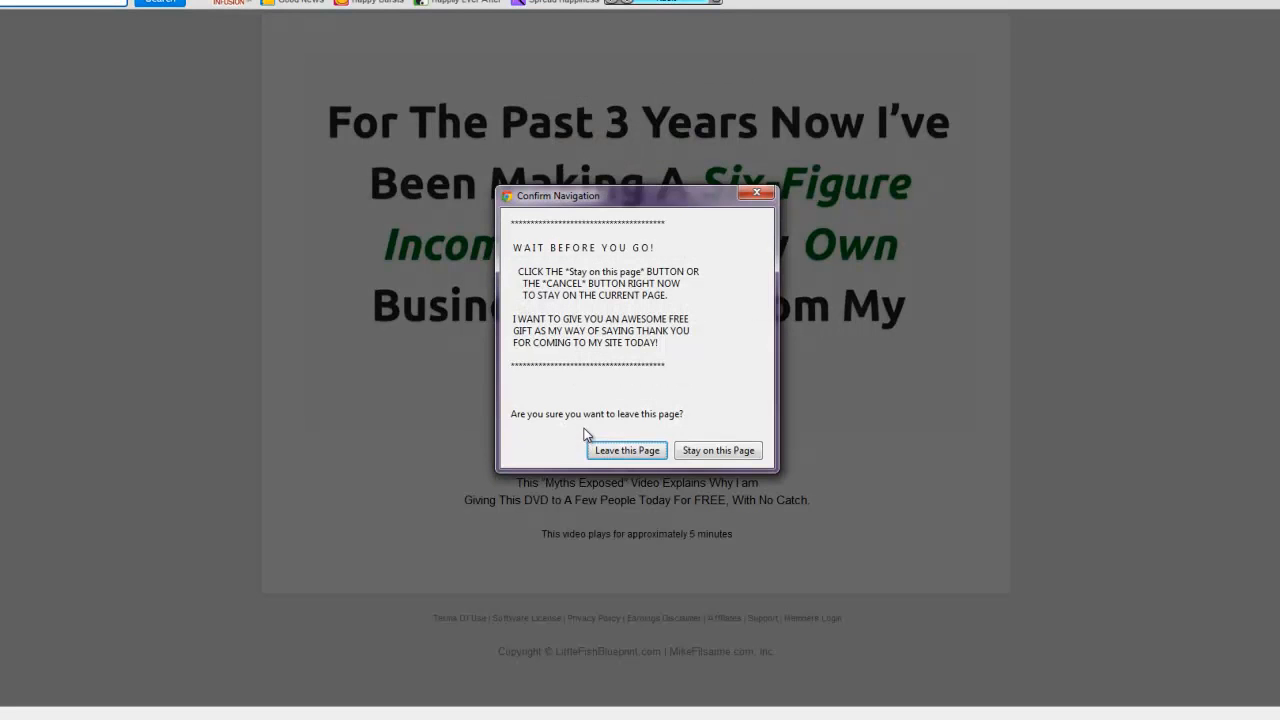
{"action": "left_click", "coordinate": [626, 450]}
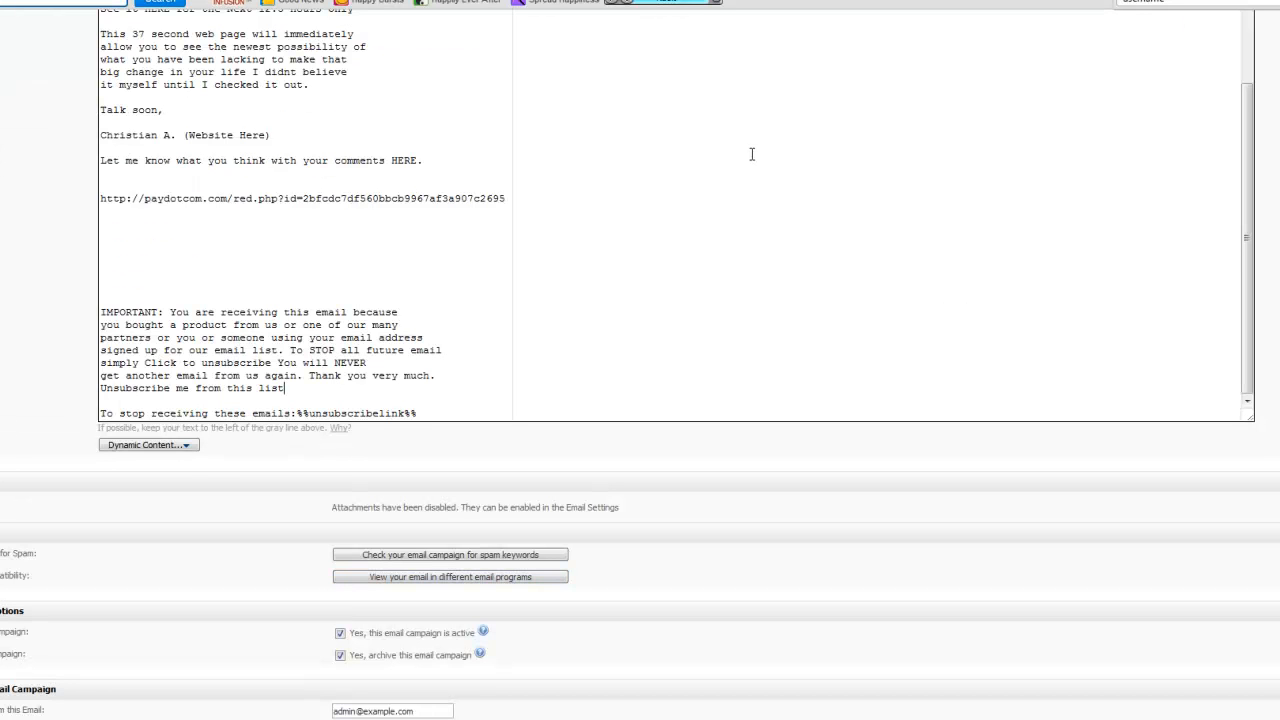
- Enter the remembered 'mike' test recipient addresses, then Save And Exit to the campaign list
{"action": "scroll", "scroll_direction": "down", "scroll_amount": 3}
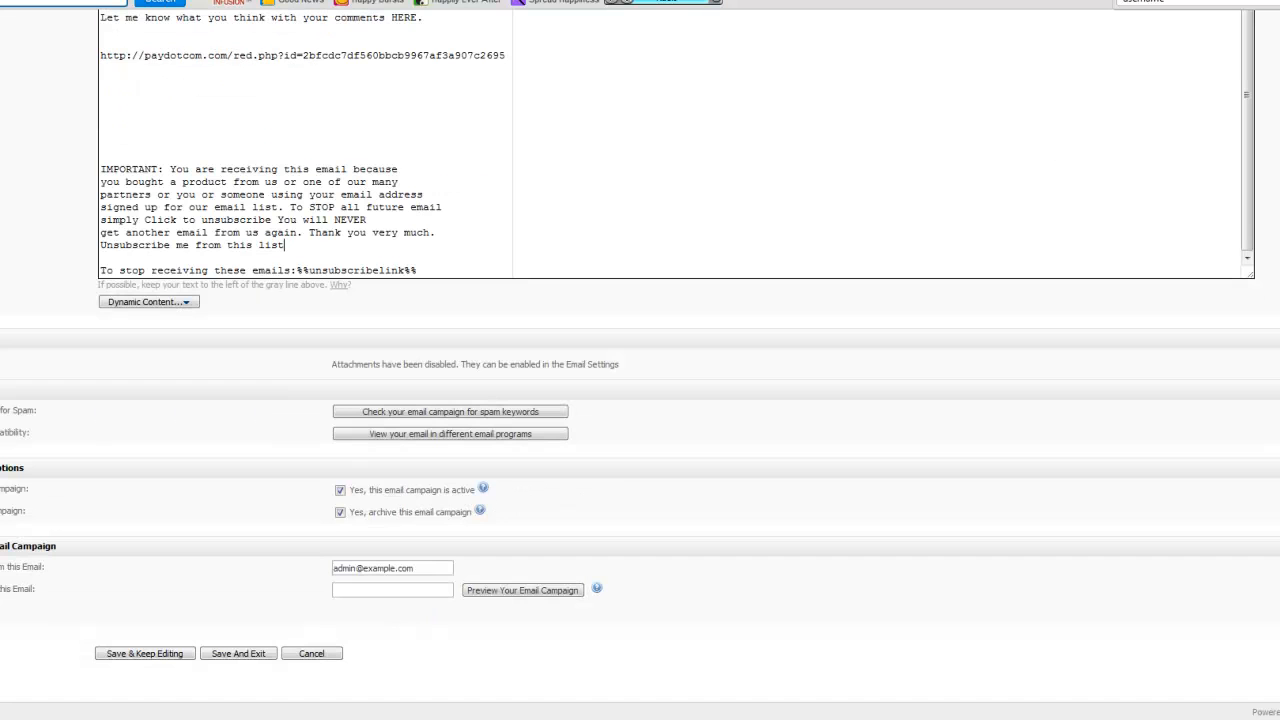
{"action": "left_click", "coordinate": [392, 590]}
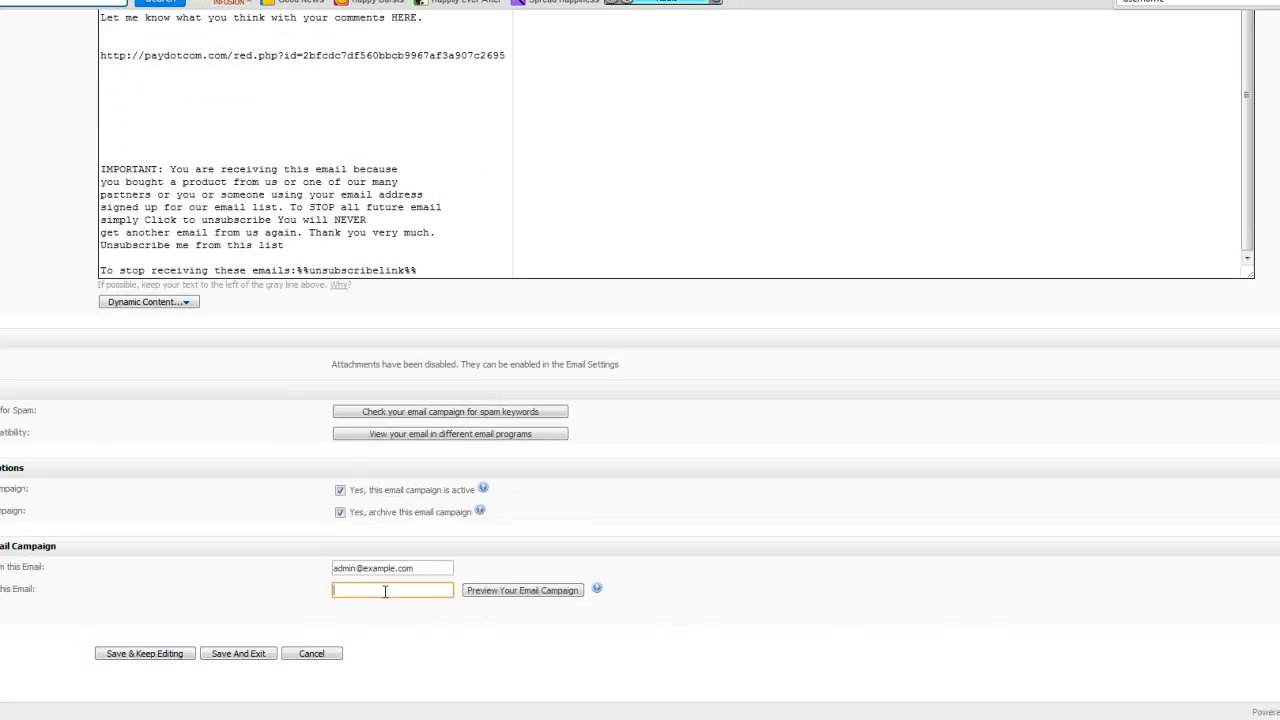
{"action": "type", "text": "mike"}
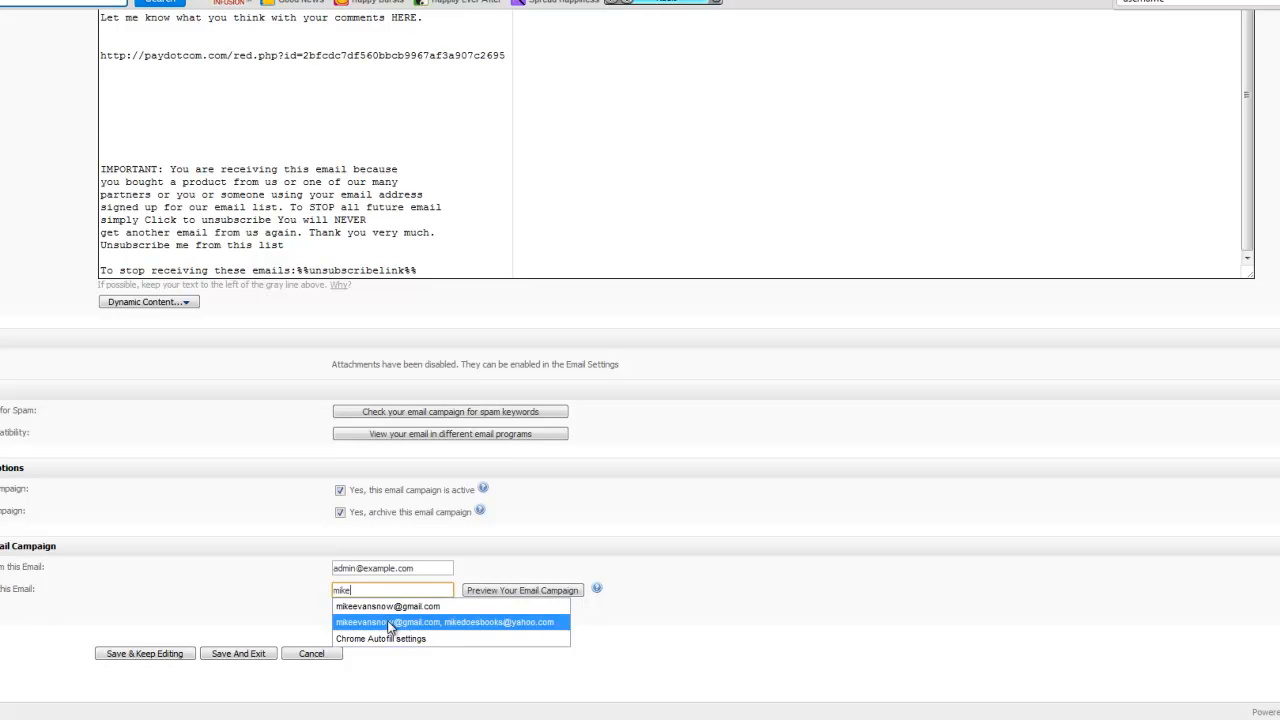
{"action": "left_click", "coordinate": [448, 622]}
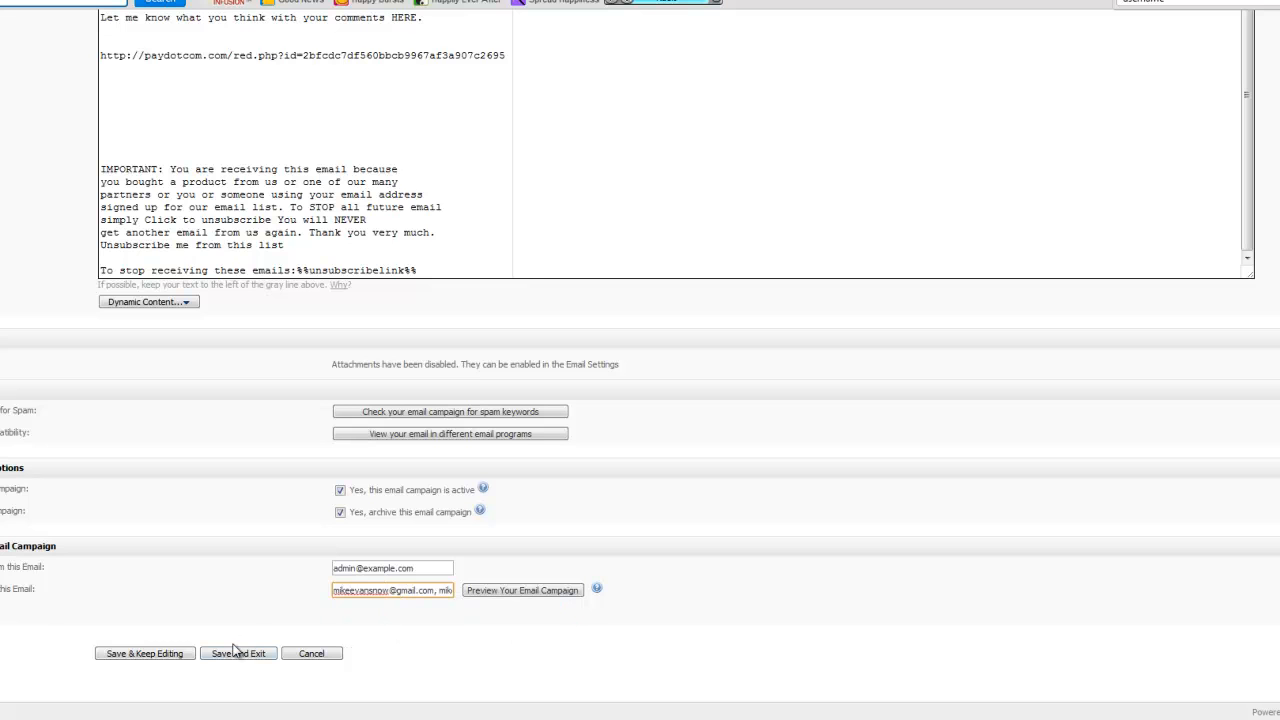
{"action": "left_click", "coordinate": [238, 652]}
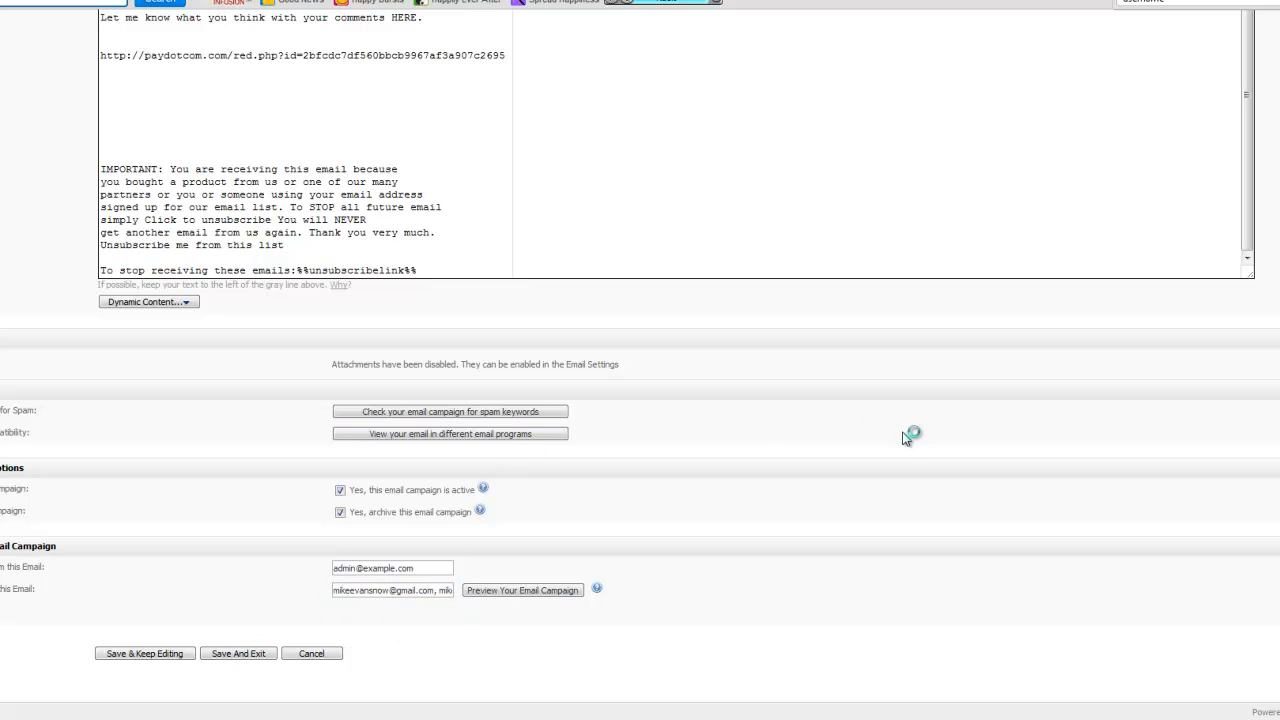
{"action": "left_click", "coordinate": [238, 652]}
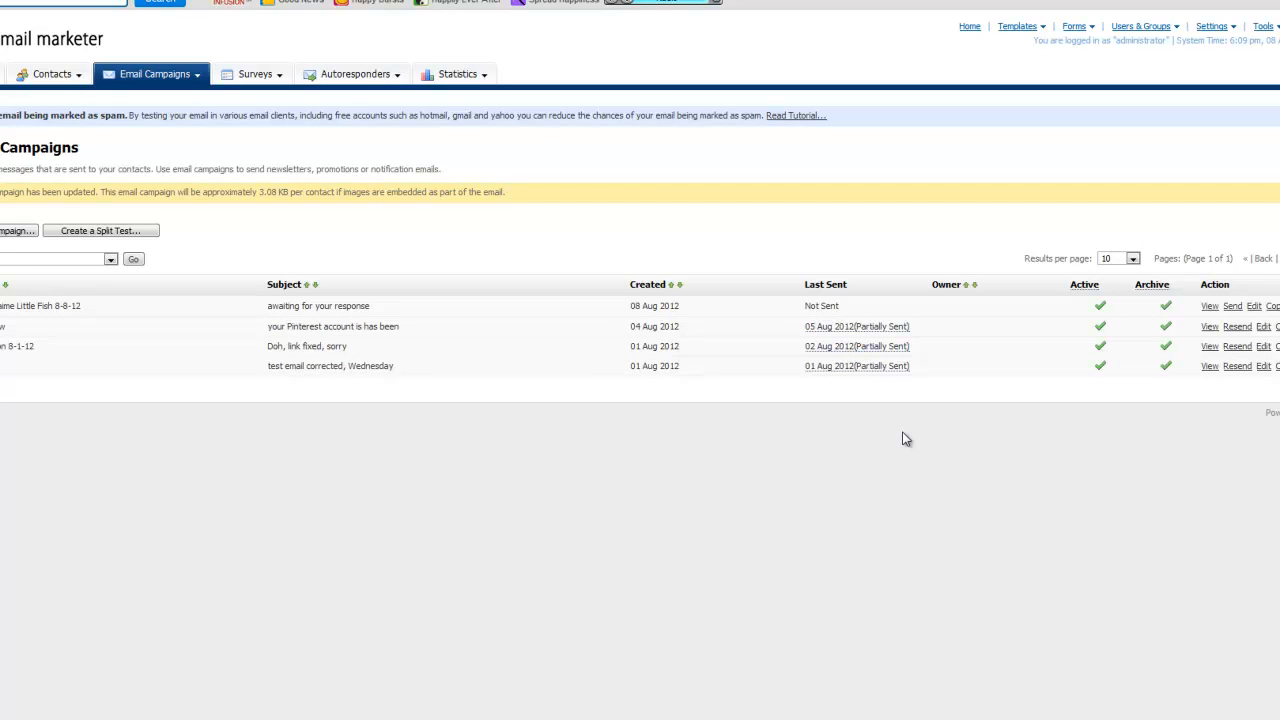
{"action": "mouse_move", "coordinate": [838, 352]}
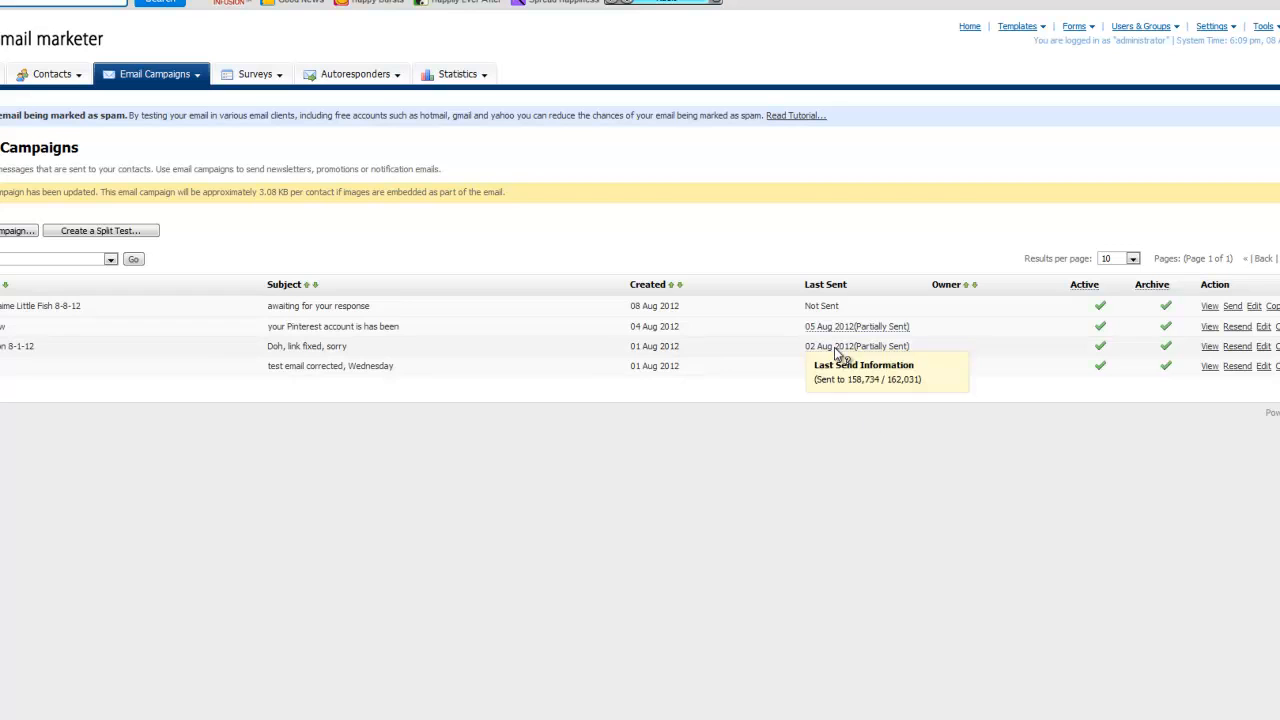
{"action": "mouse_move", "coordinate": [768, 302]}
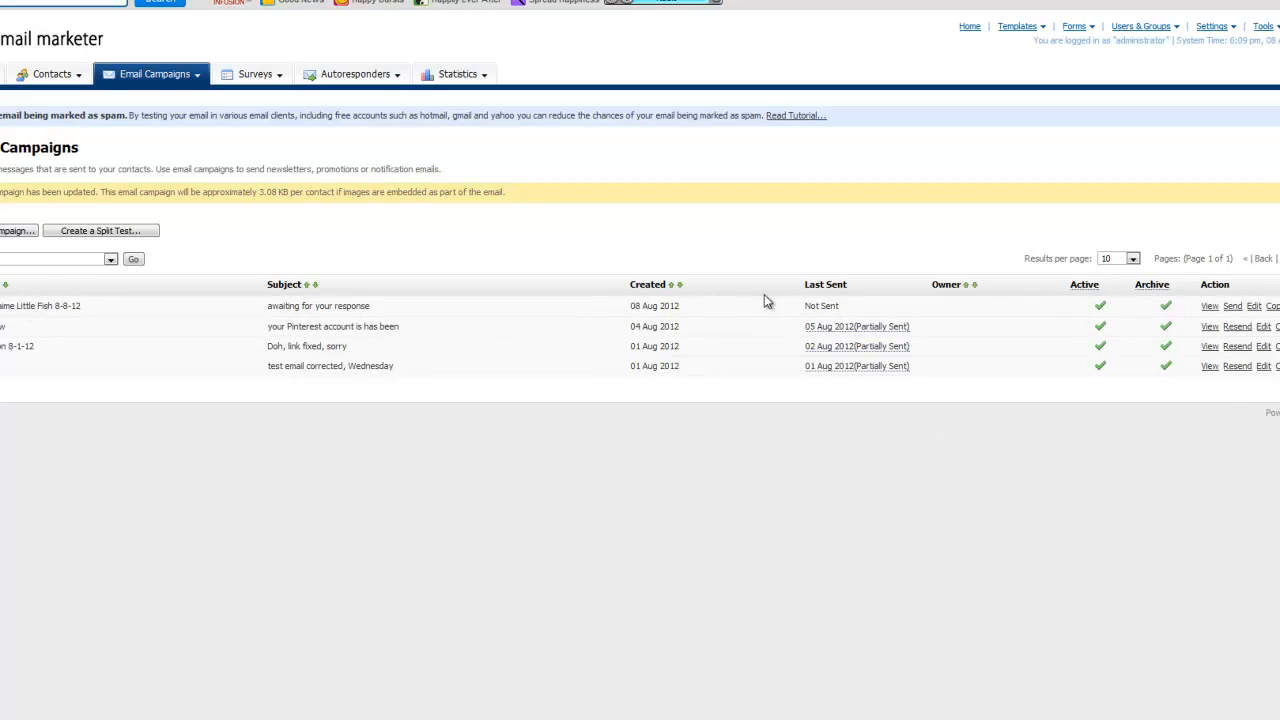